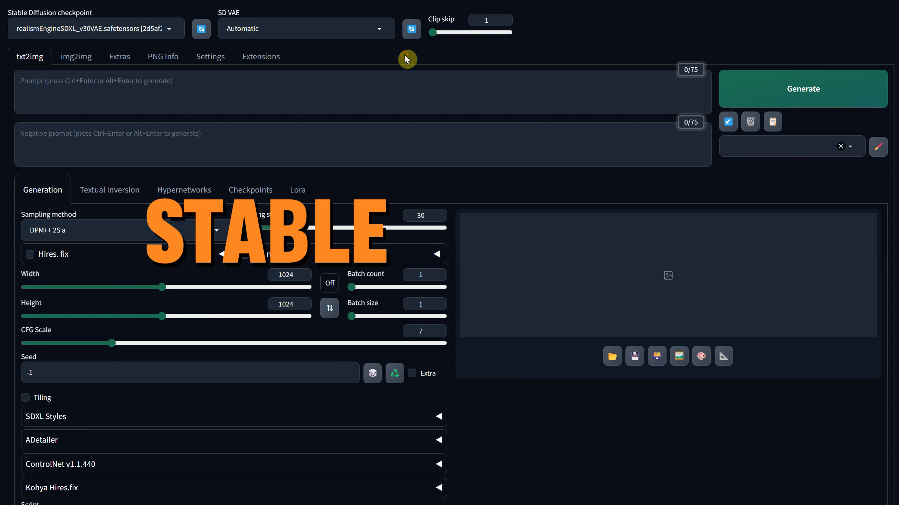
mouse_move(295, 59)
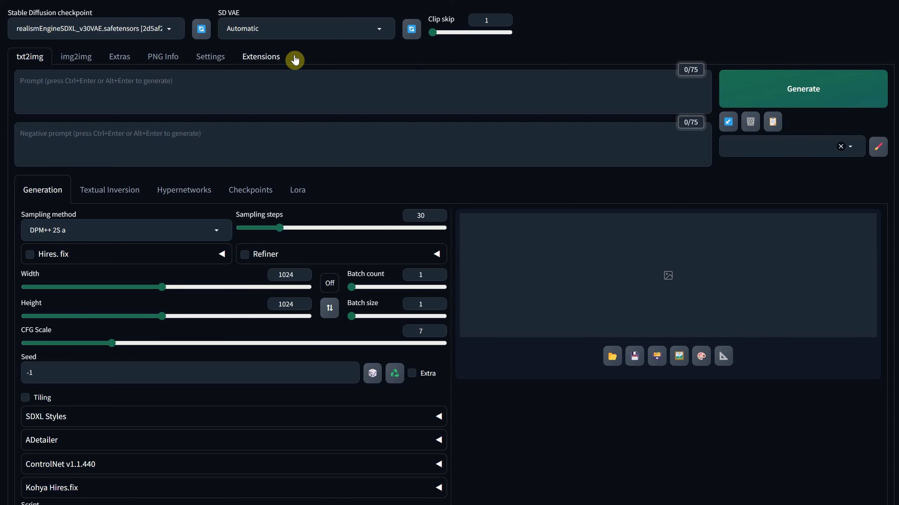
mouse_move(265, 61)
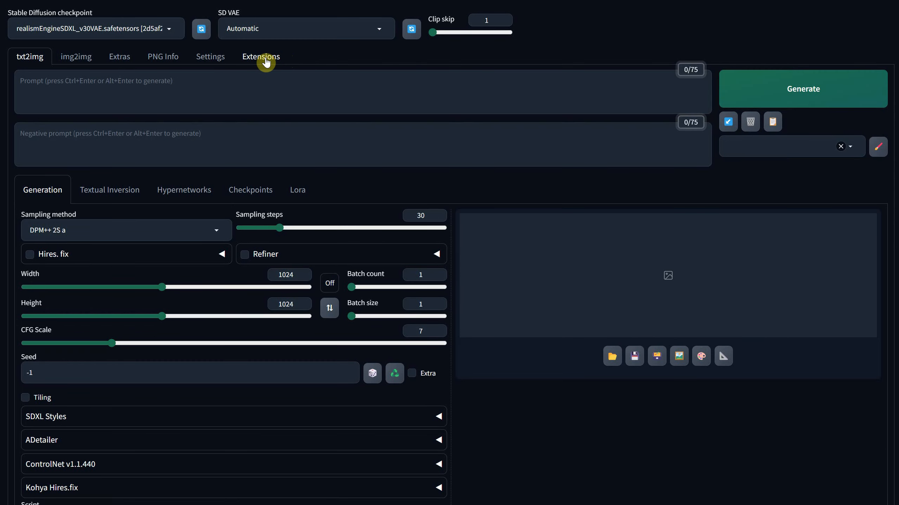
- Find the Inpaint background extension in the Available catalogue and install it
left_click(260, 56)
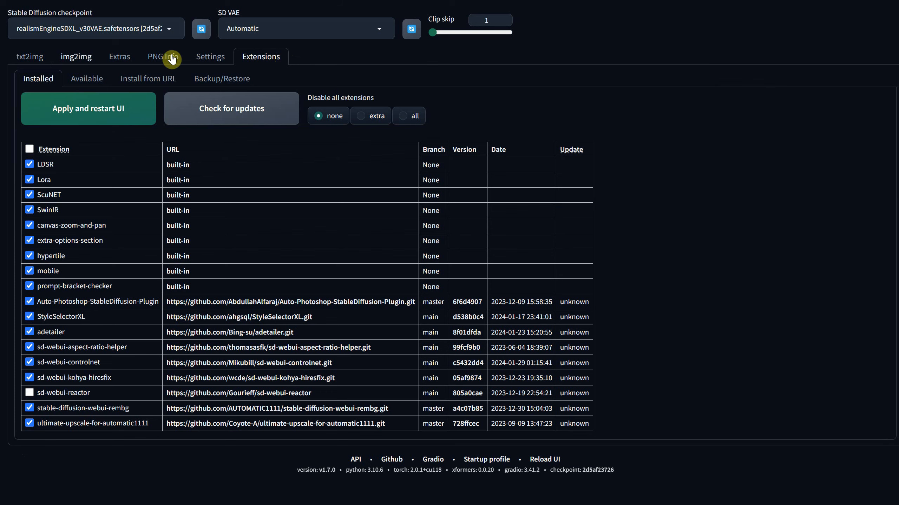
left_click(87, 78)
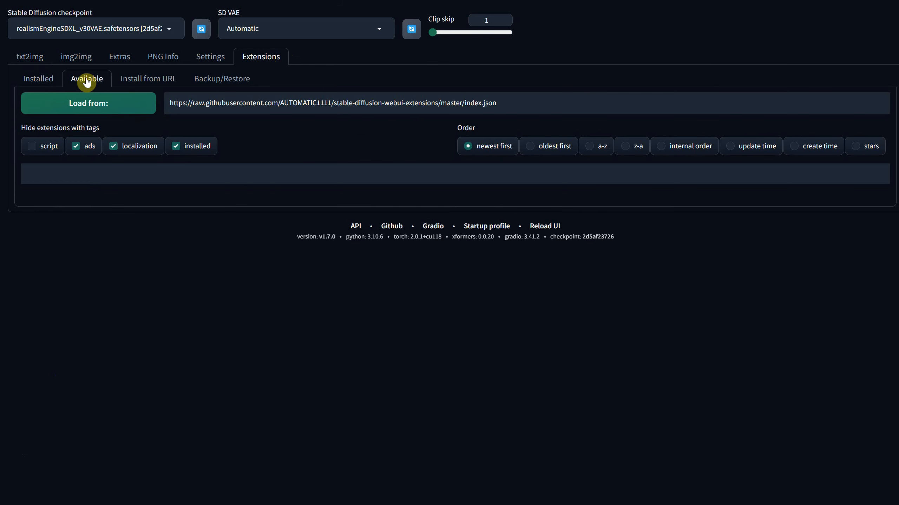
left_click(88, 103)
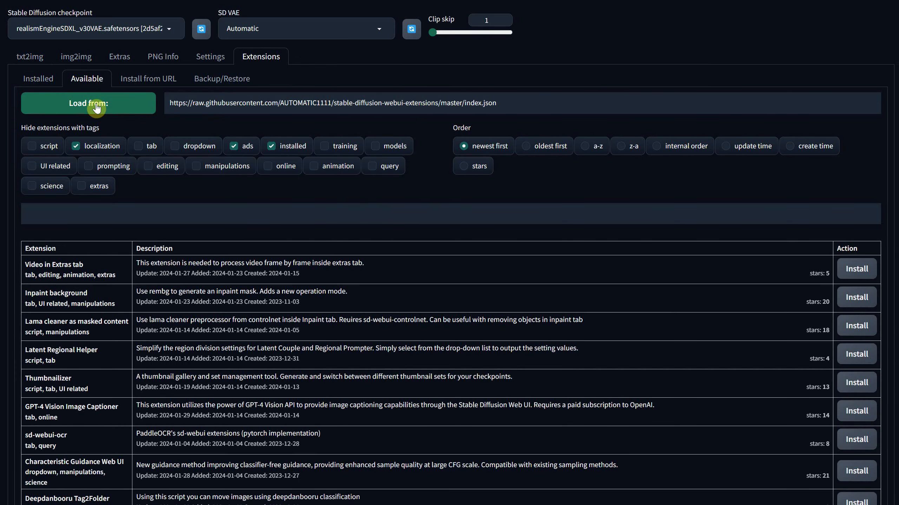
mouse_move(91, 230)
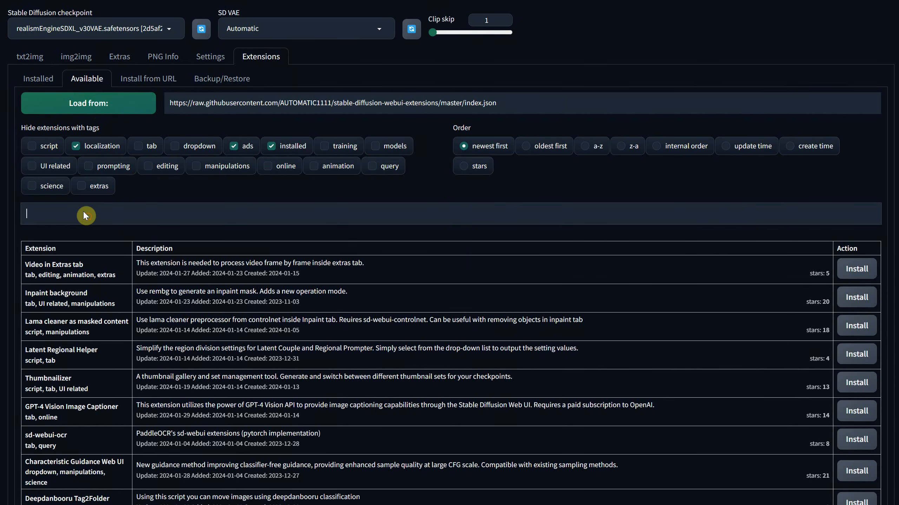
type("inpo")
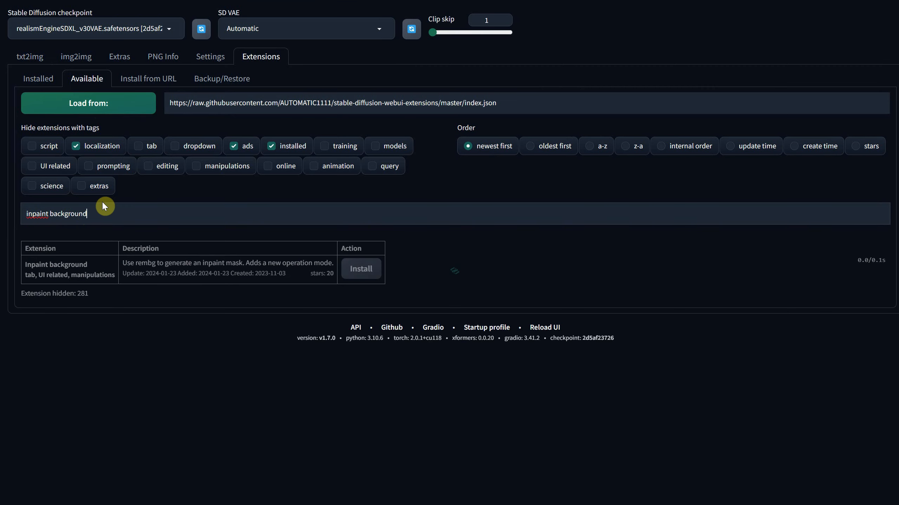
mouse_move(55, 264)
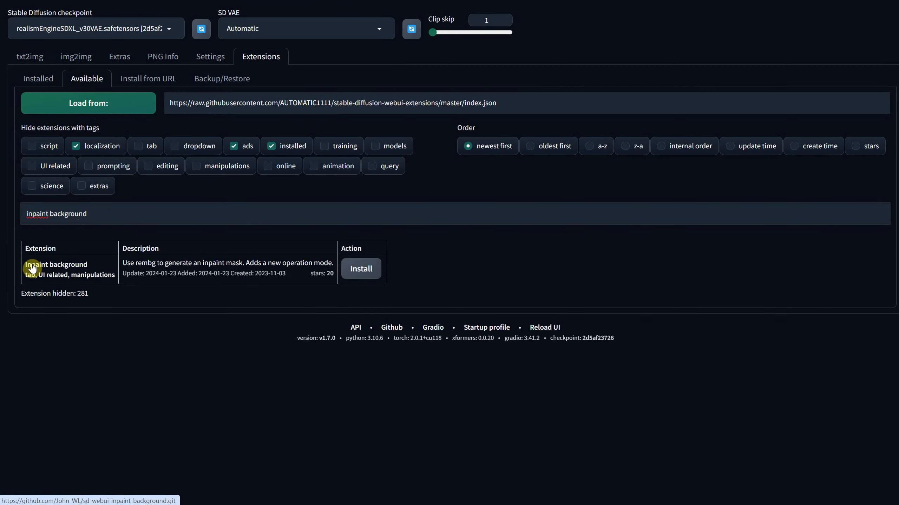
mouse_move(269, 264)
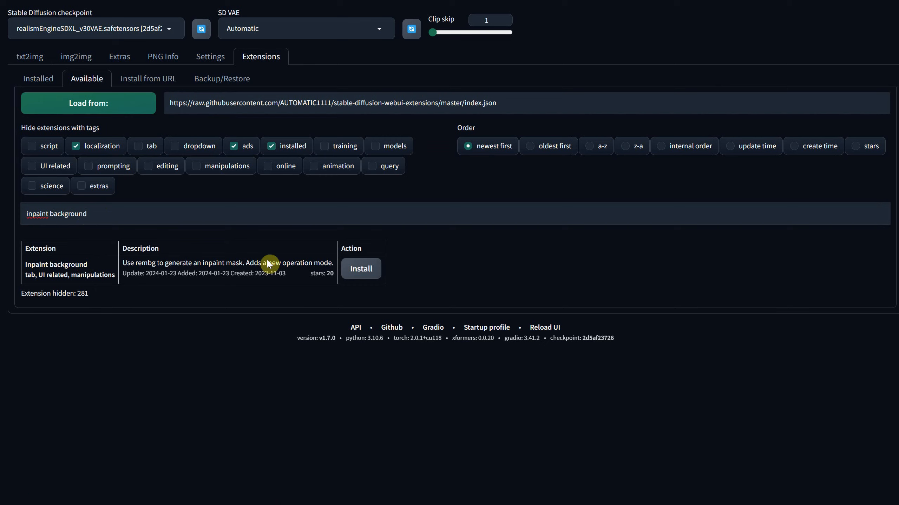
left_click(360, 268)
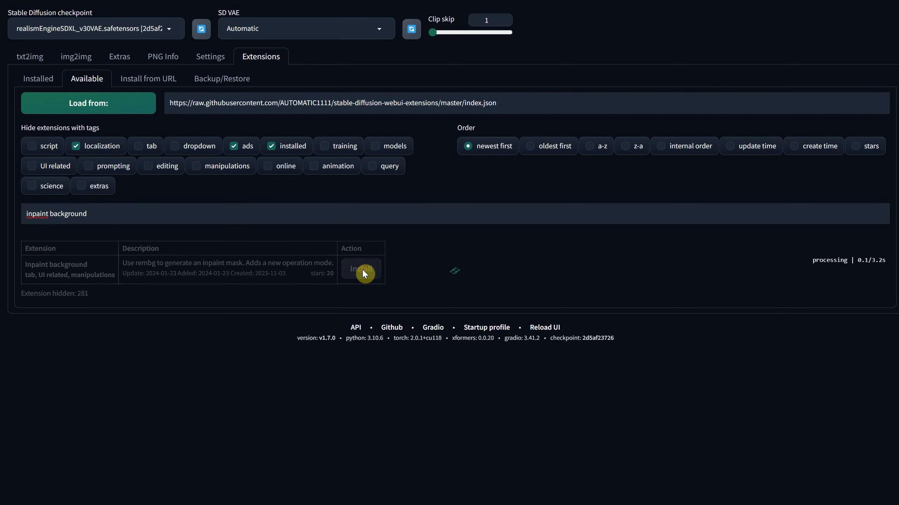
mouse_move(849, 268)
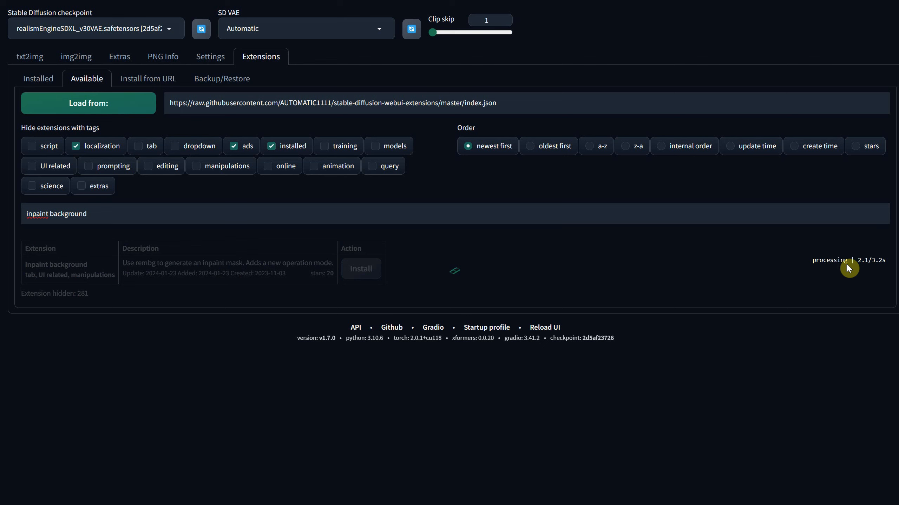
left_click(360, 268)
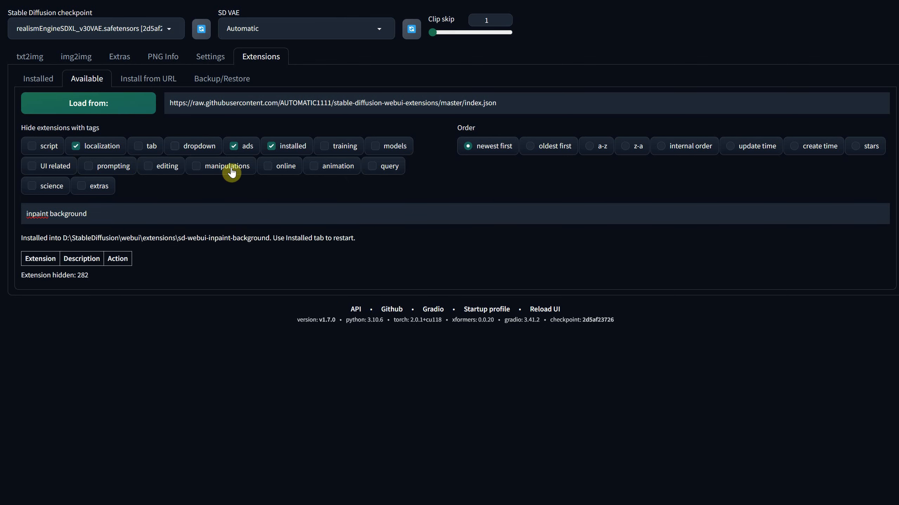
- Apply the new extension from the Installed list and restart the WebUI
left_click(38, 79)
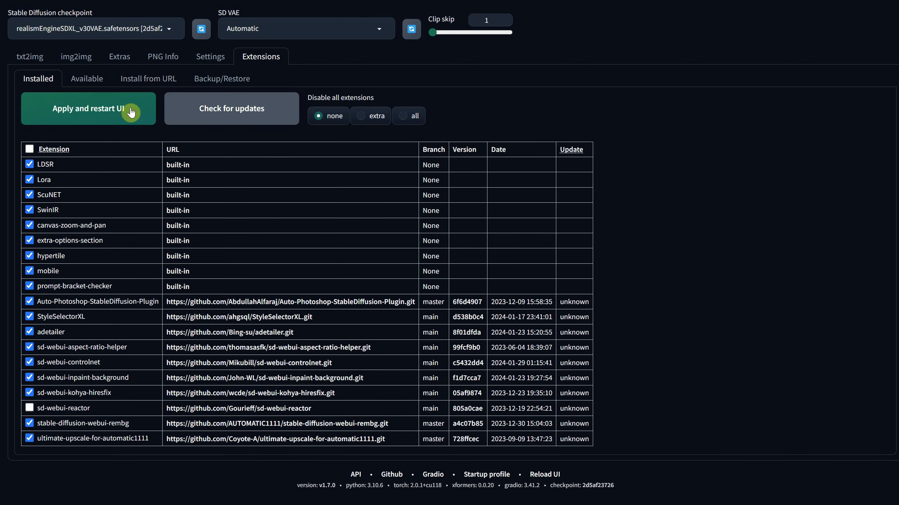
left_click(231, 109)
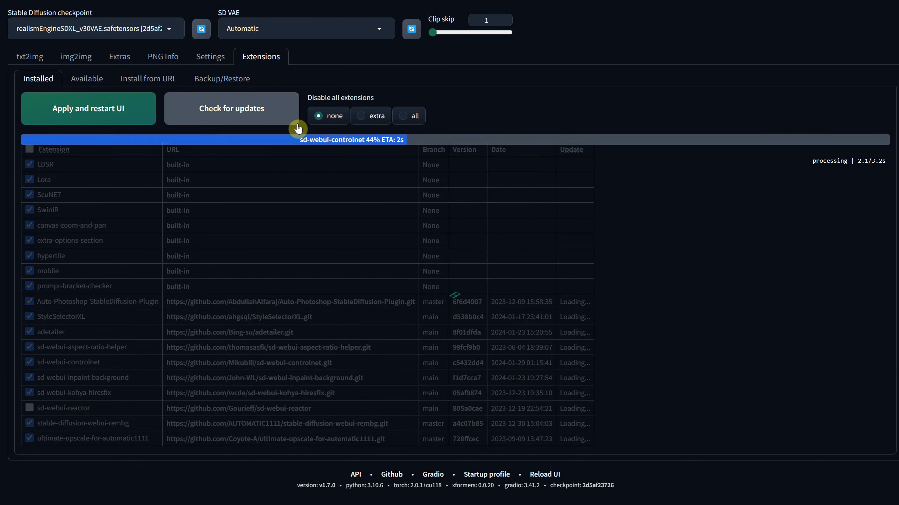
left_click(232, 108)
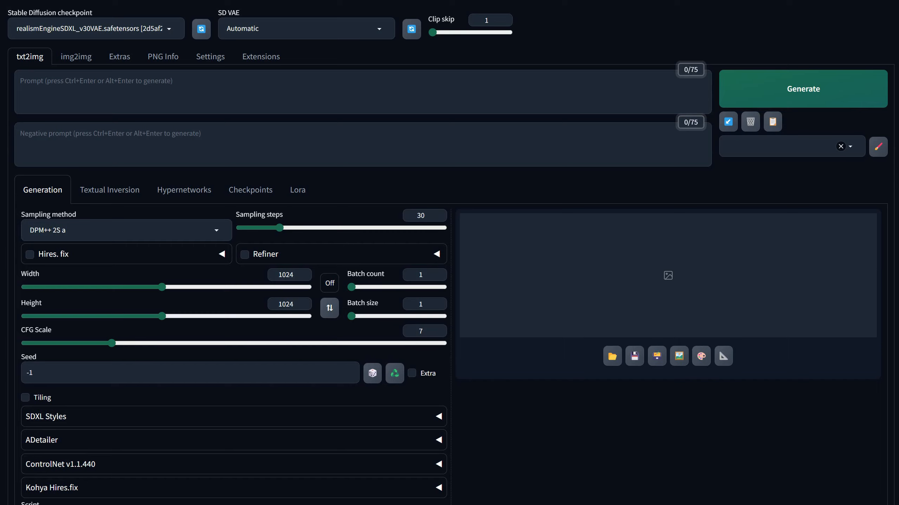
mouse_move(77, 57)
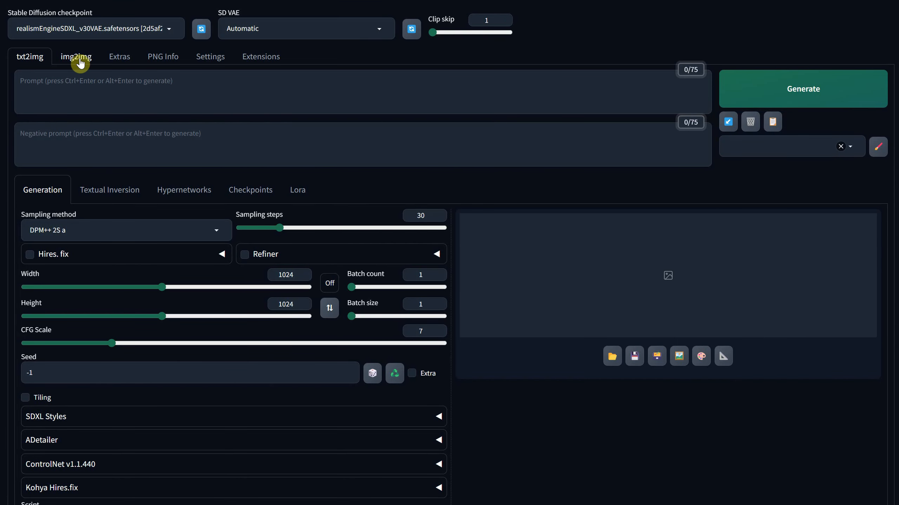
- Load the black purse photo as the base image in img2img Inpaint background mode
left_click(76, 56)
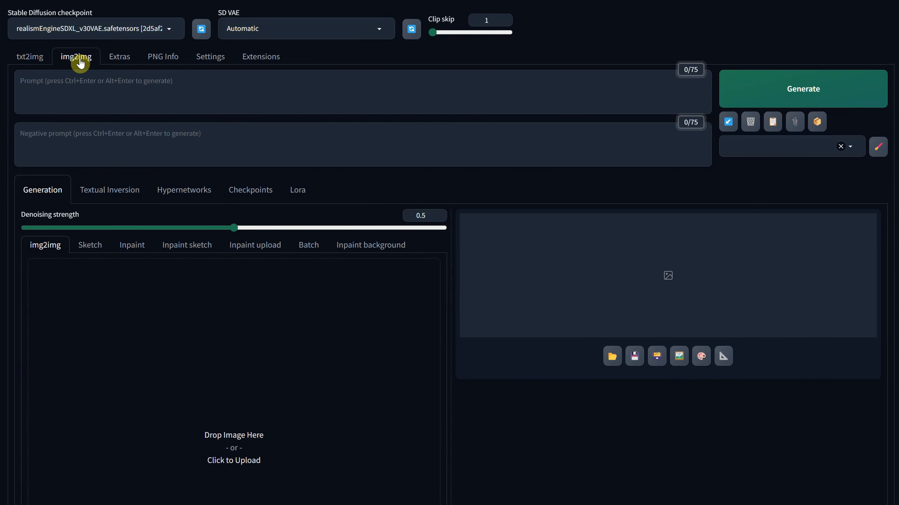
mouse_move(51, 252)
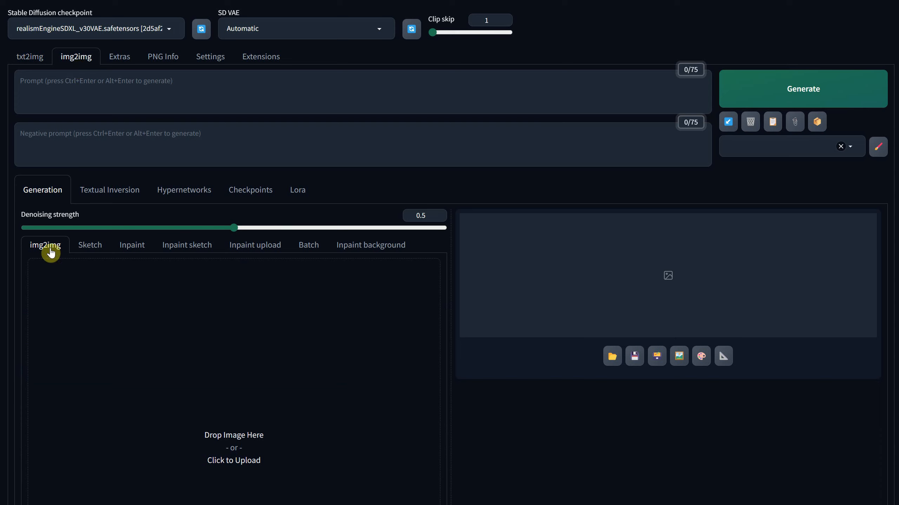
left_click(370, 245)
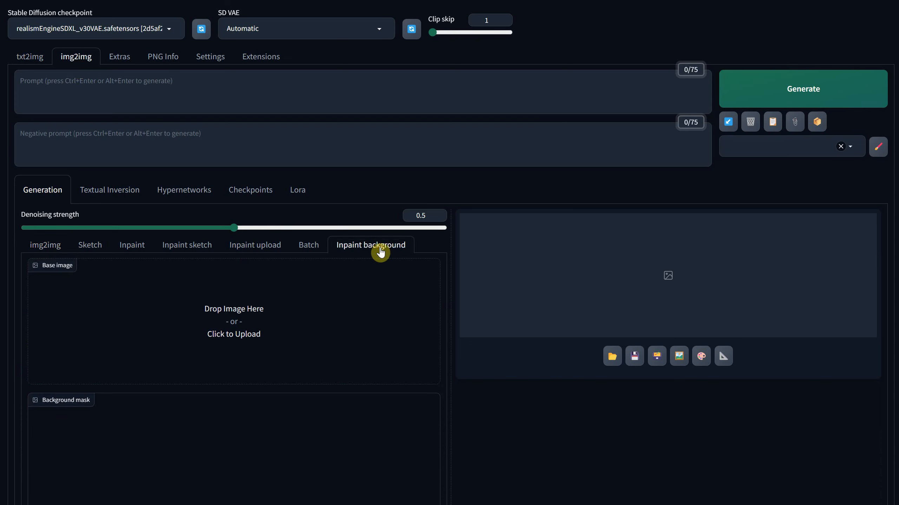
mouse_move(295, 213)
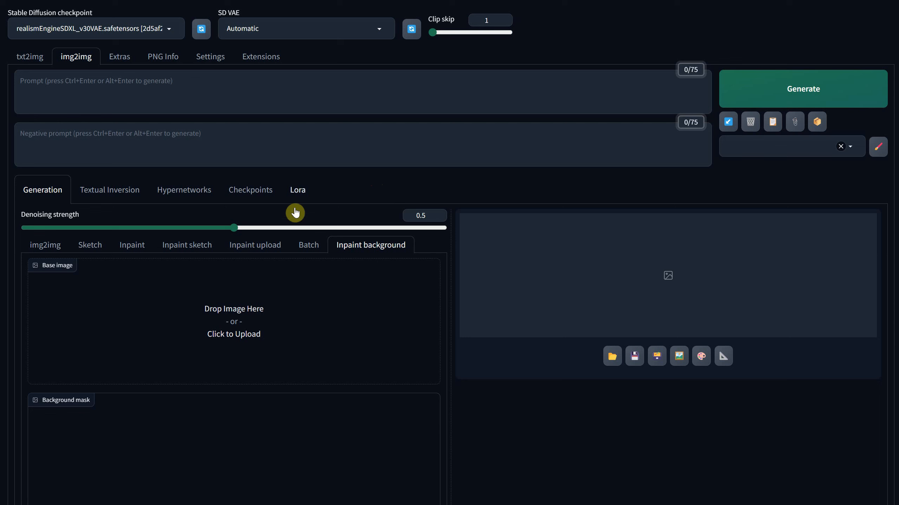
mouse_move(273, 315)
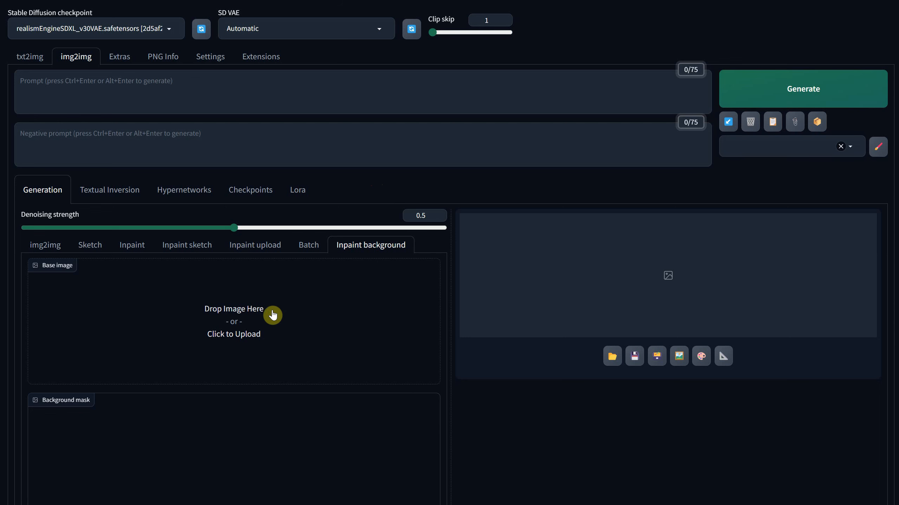
left_click(233, 320)
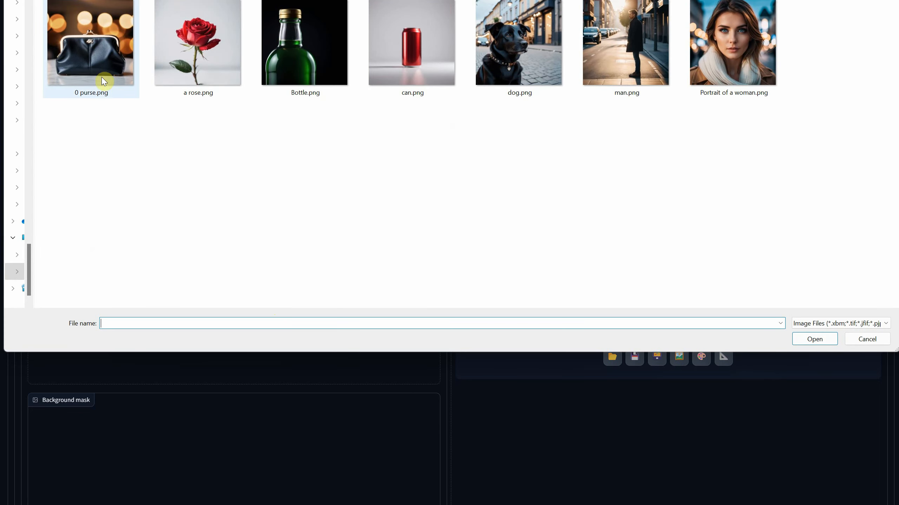
double_click(91, 42)
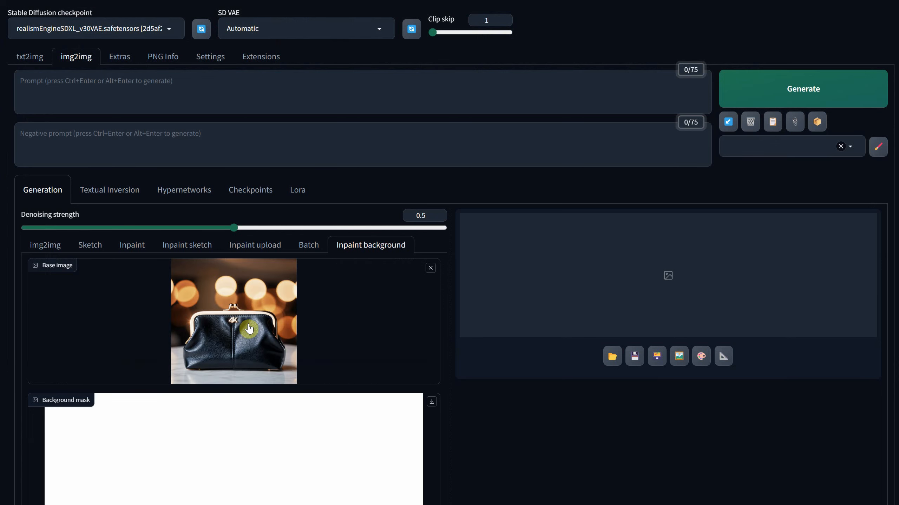
- Review the auto-generated background mask and settings, returning to the prompt area
scroll("down", 3)
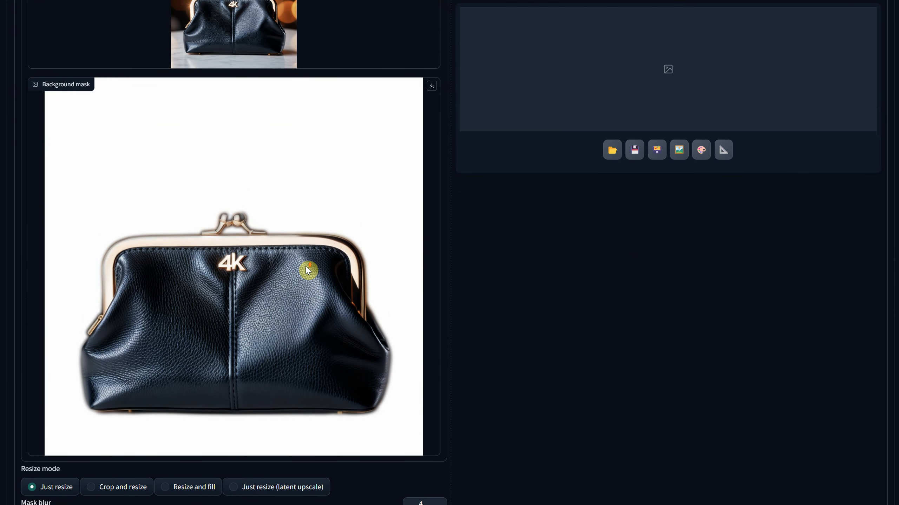
scroll("down", 3)
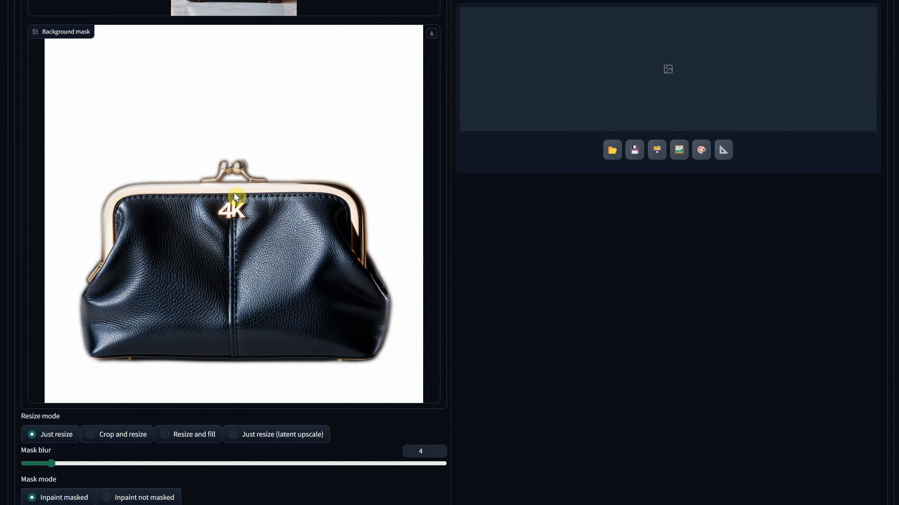
scroll("down", 3)
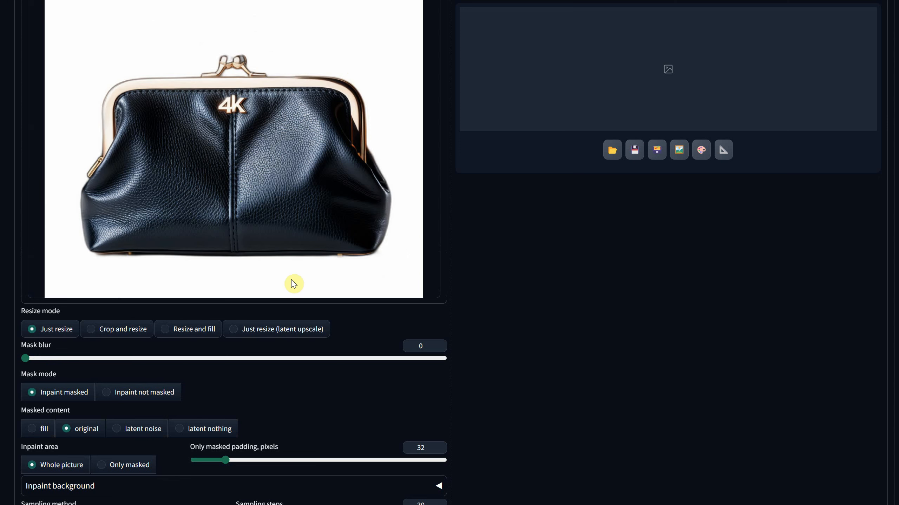
scroll("down", 3)
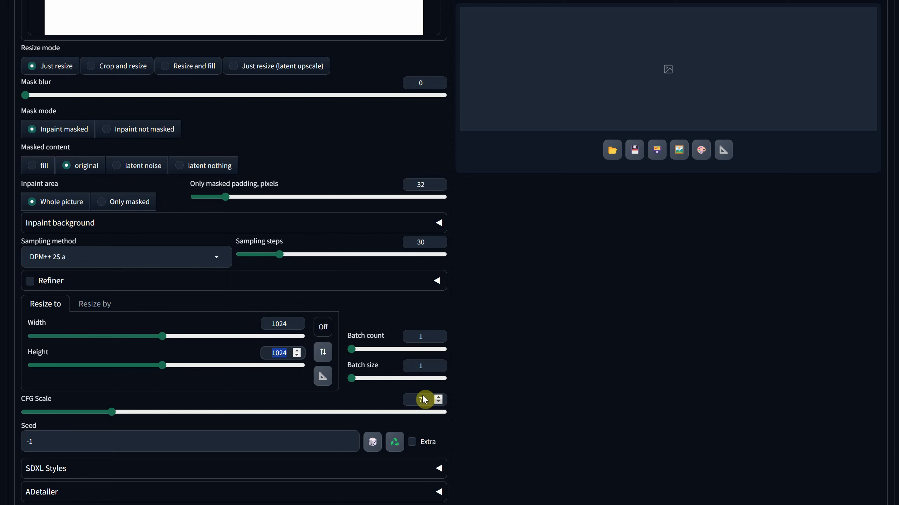
scroll("up", 3)
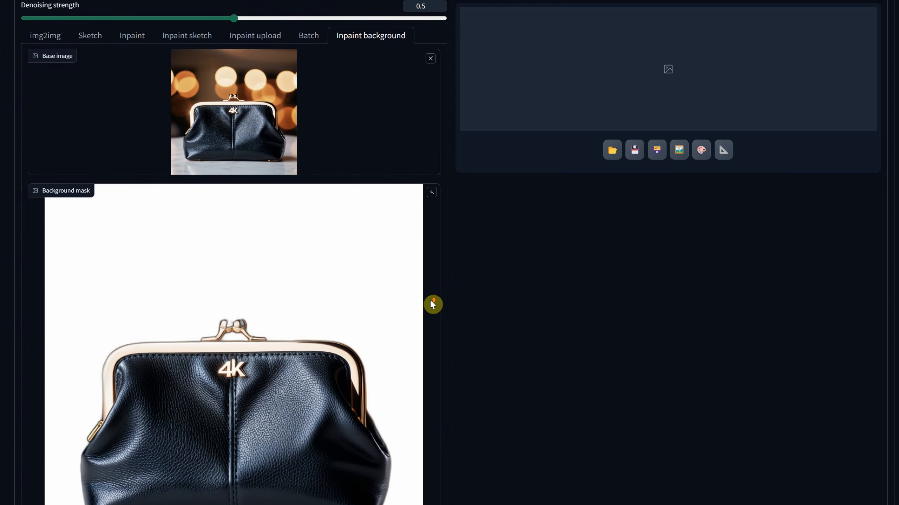
scroll("up", 3)
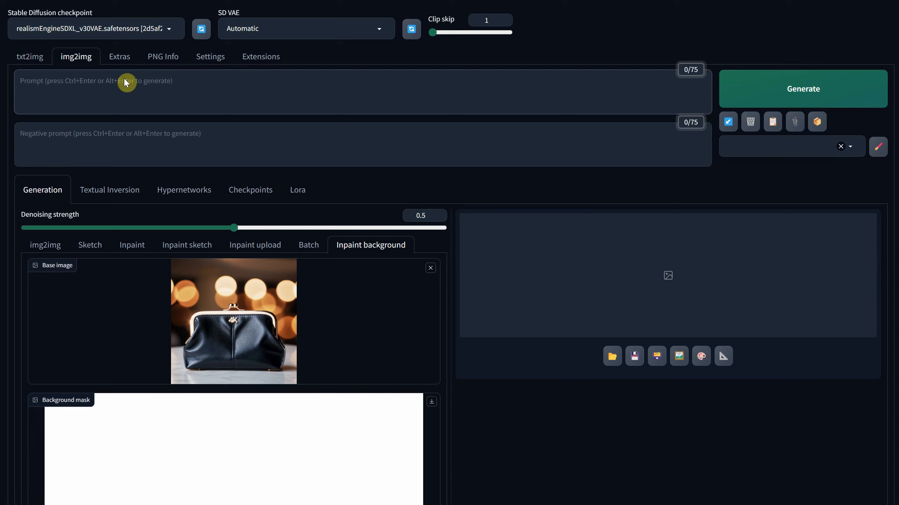
- Generate 'a purse on a rustic wooden shelf, morning photo, cinematic product photo' background
type("a purse ona")
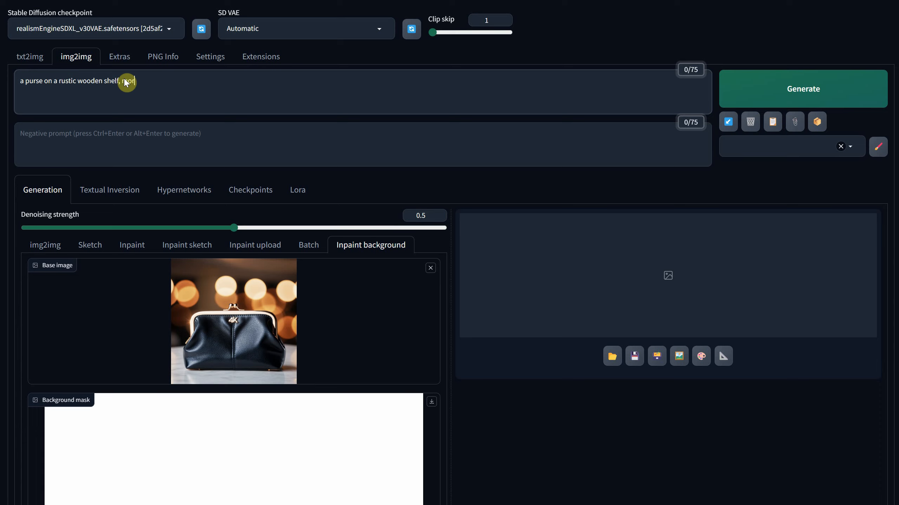
type(", morning photo, cinmea")
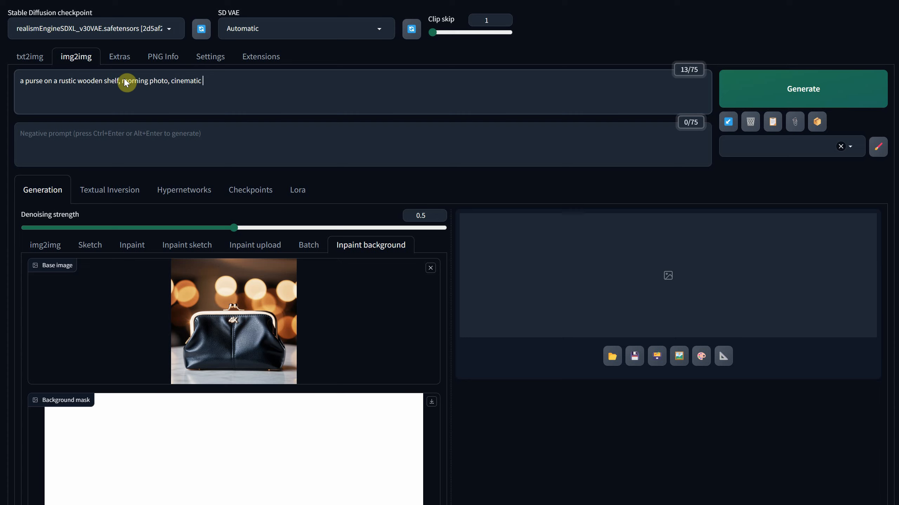
type("product photo")
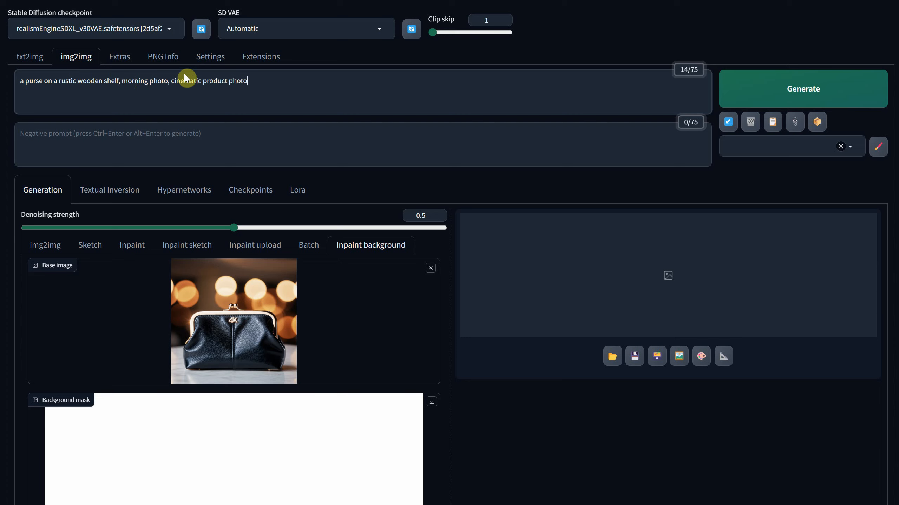
left_click(803, 89)
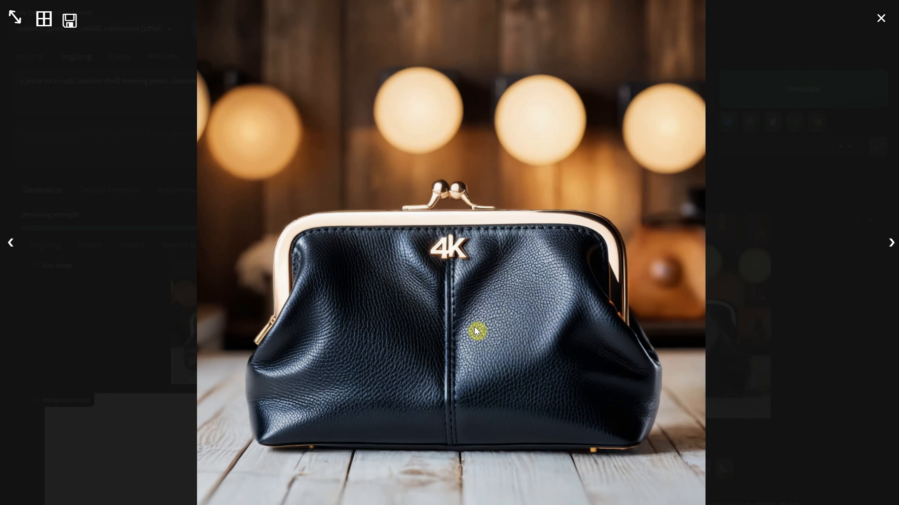
mouse_move(881, 20)
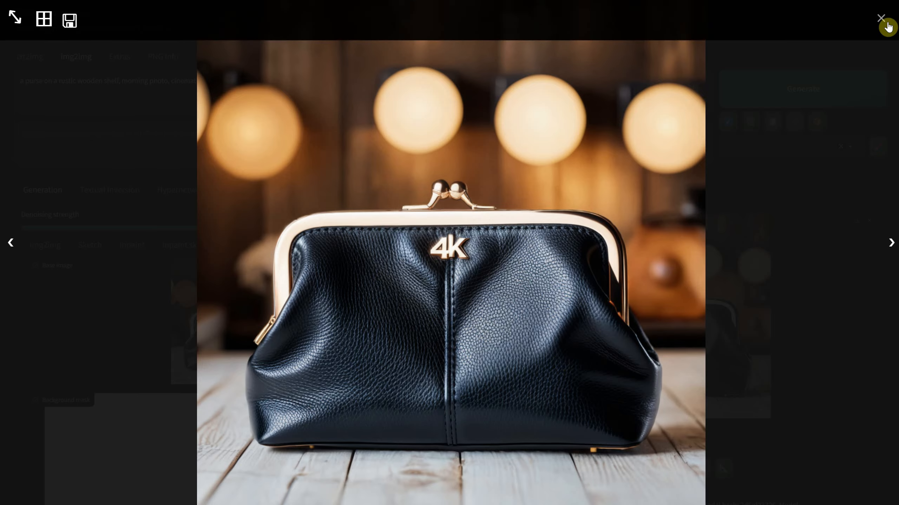
- Regenerate the purse background at denoising 0.7 then 0.9 and preview the shelf results
left_click(880, 19)
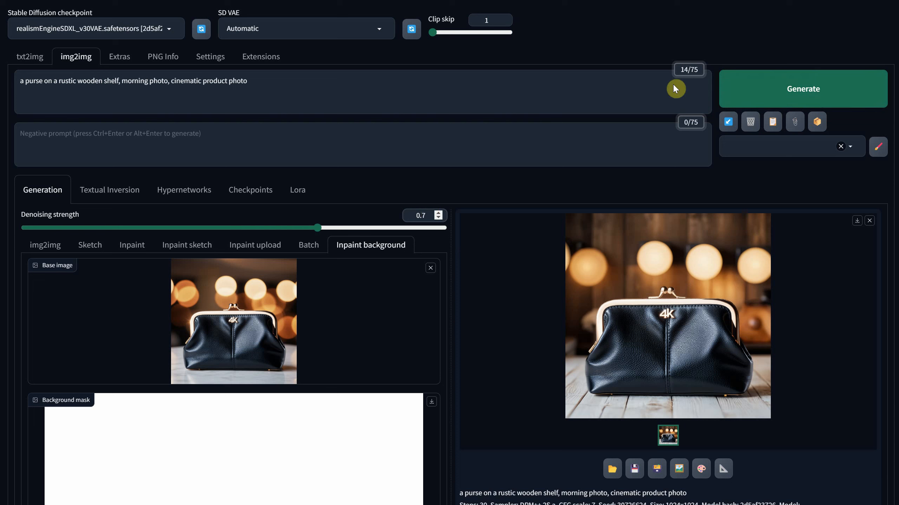
left_click(803, 89)
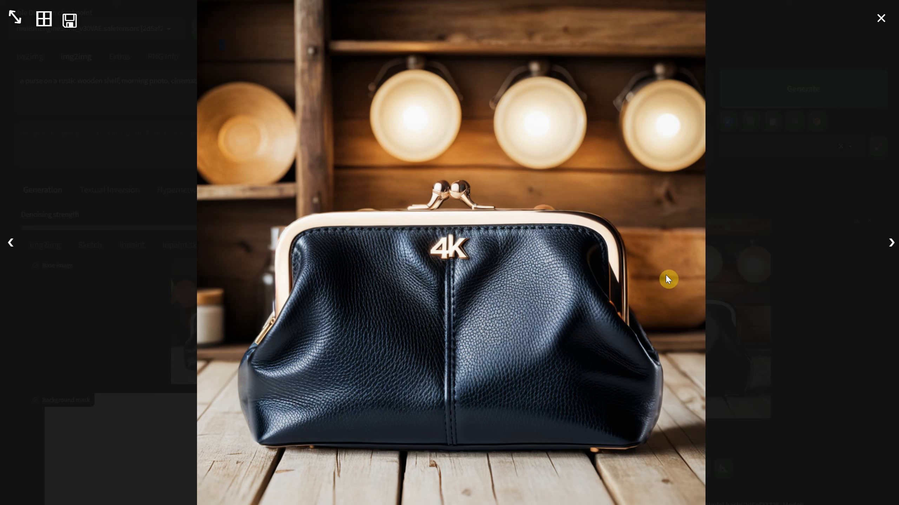
mouse_move(689, 320)
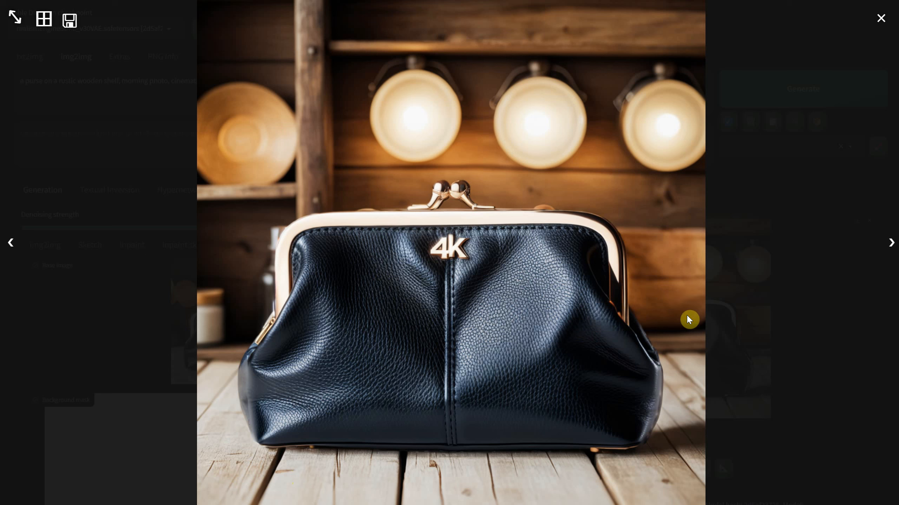
left_click(881, 18)
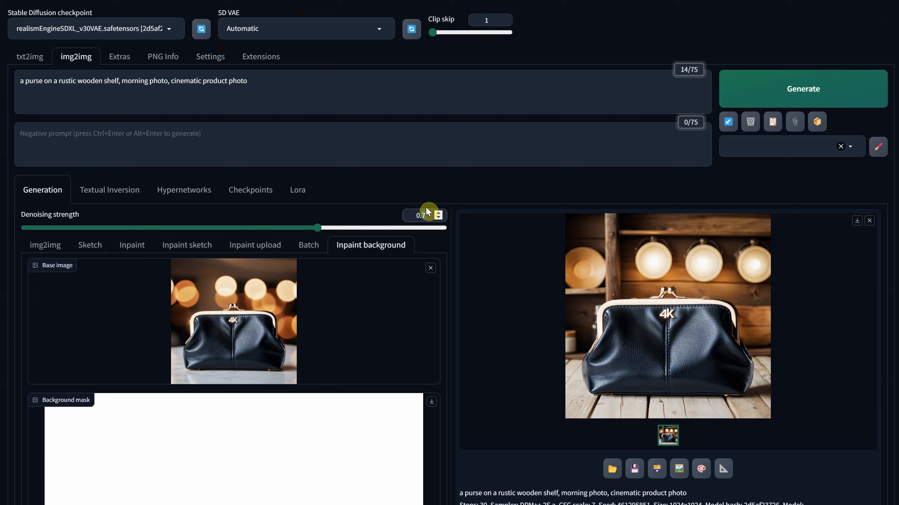
left_click(801, 89)
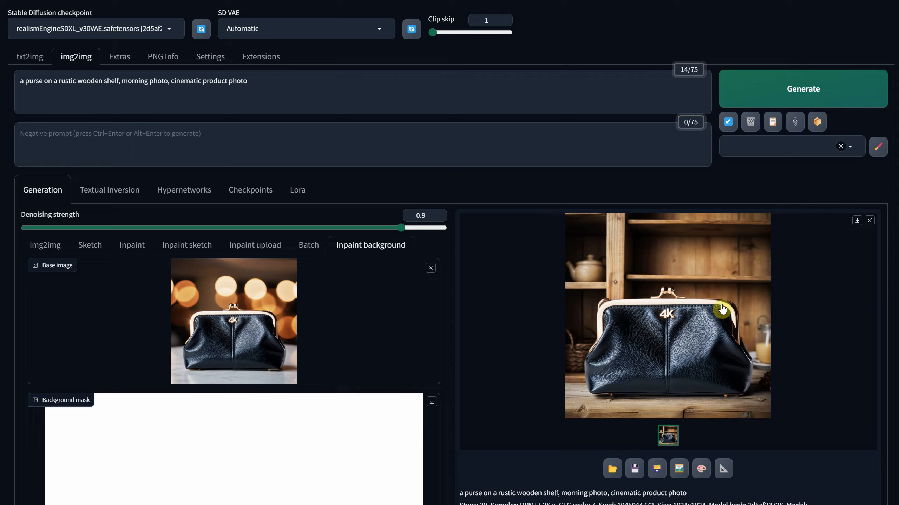
left_click(666, 315)
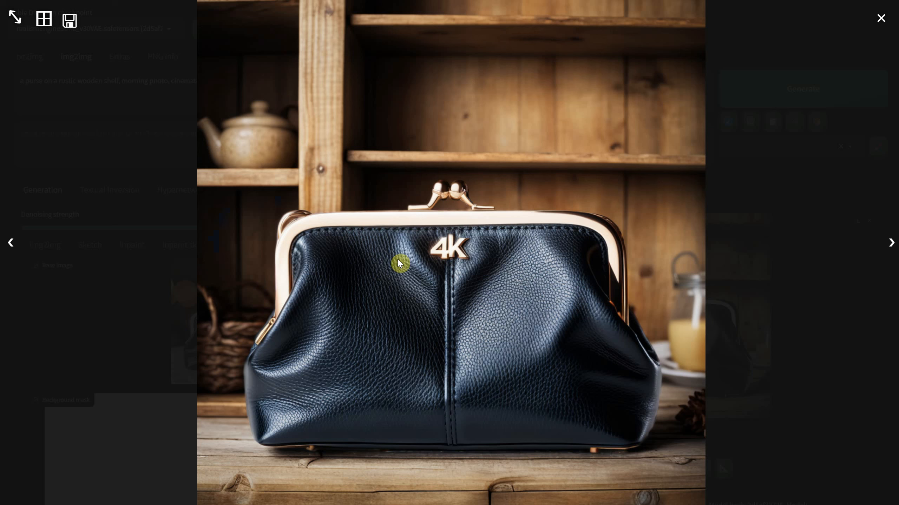
mouse_move(299, 178)
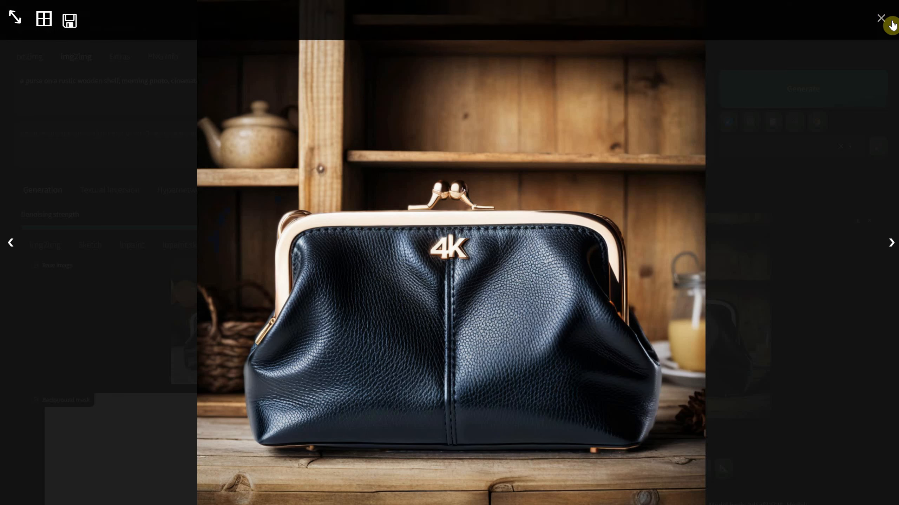
- Preview the empty-shelf variation full size, then start uploading a new subject image
left_click(880, 18)
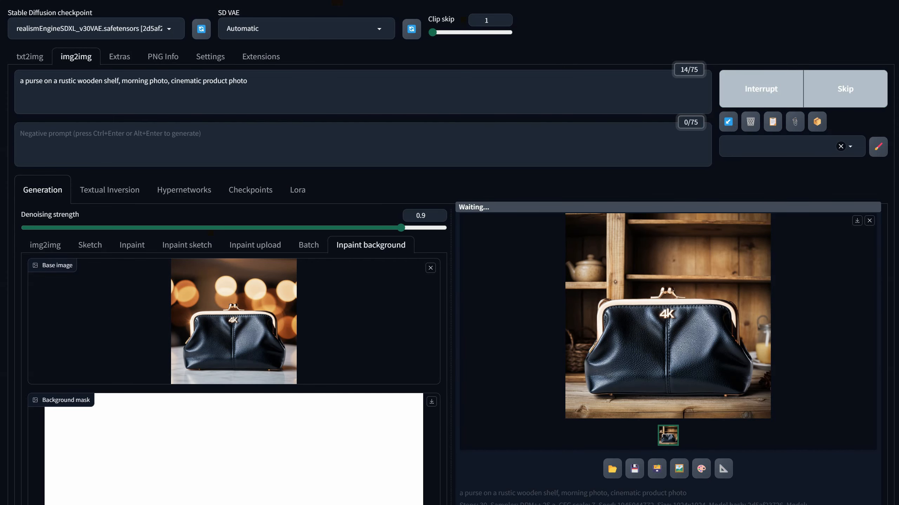
left_click(667, 315)
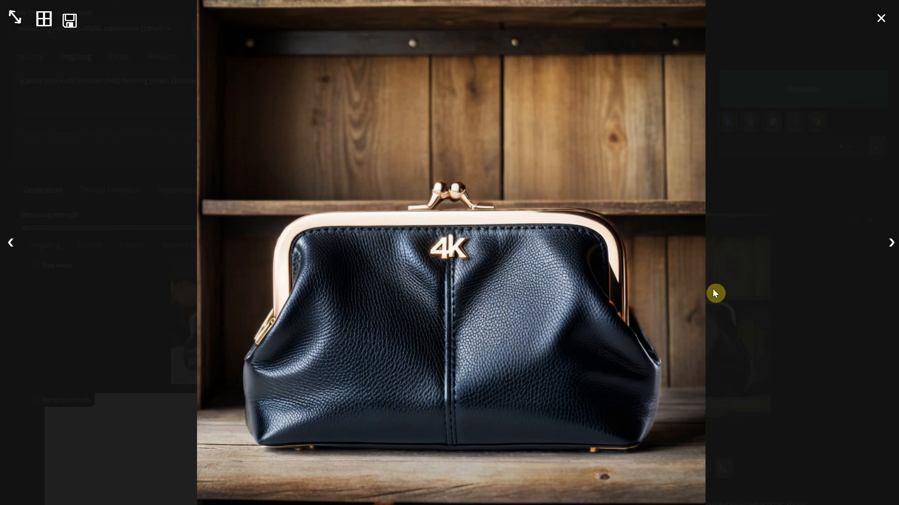
mouse_move(749, 401)
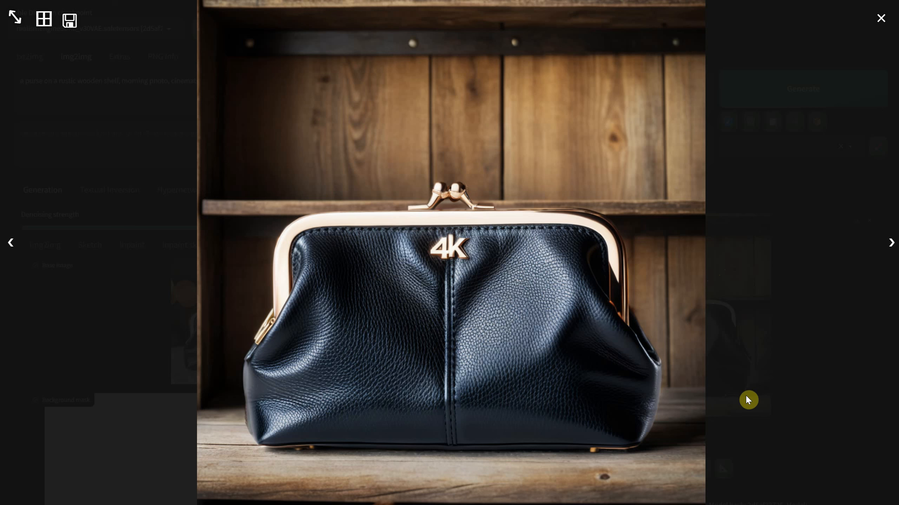
left_click(880, 17)
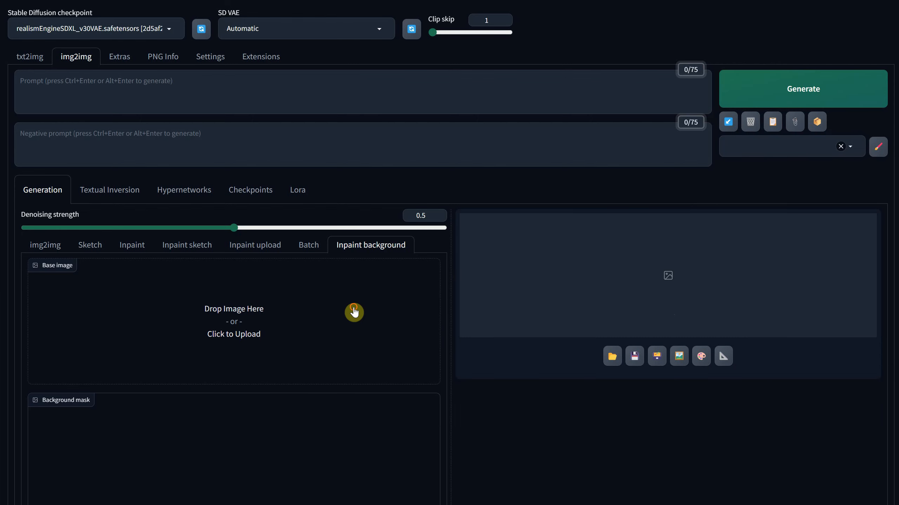
left_click(233, 321)
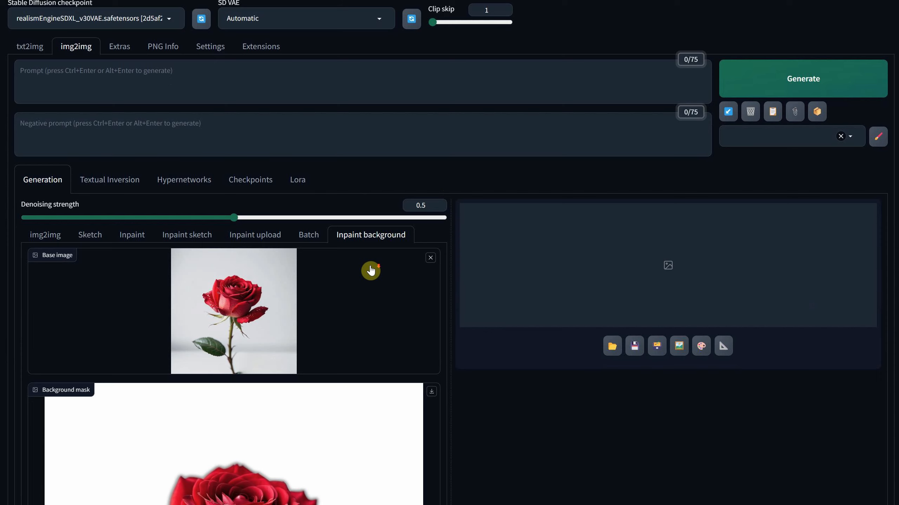
- Generate 'a rose on a pink satin texture background, romantic' for the rose image
scroll("down", 3)
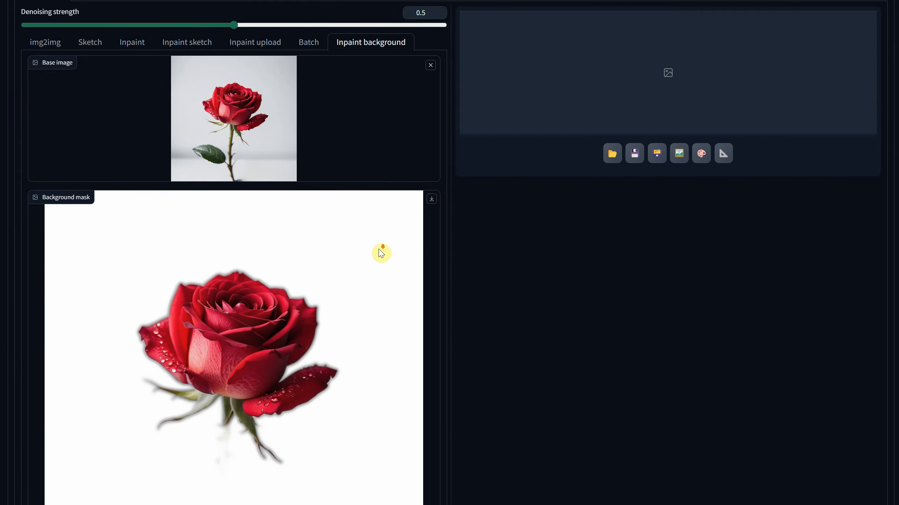
scroll("down", 3)
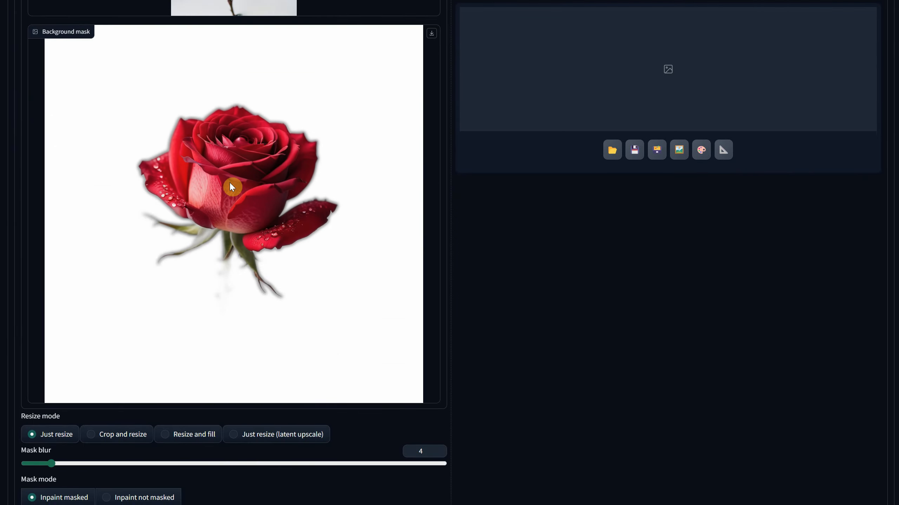
scroll("up", 3)
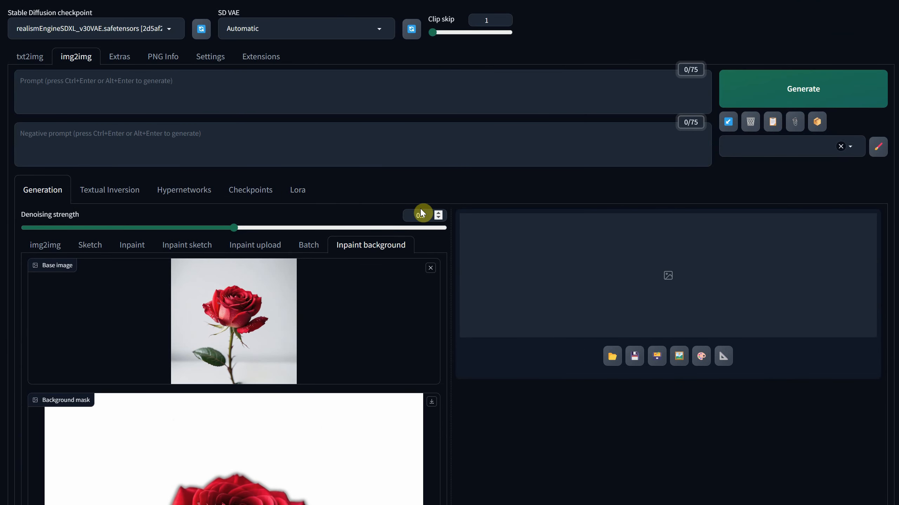
type("a rose")
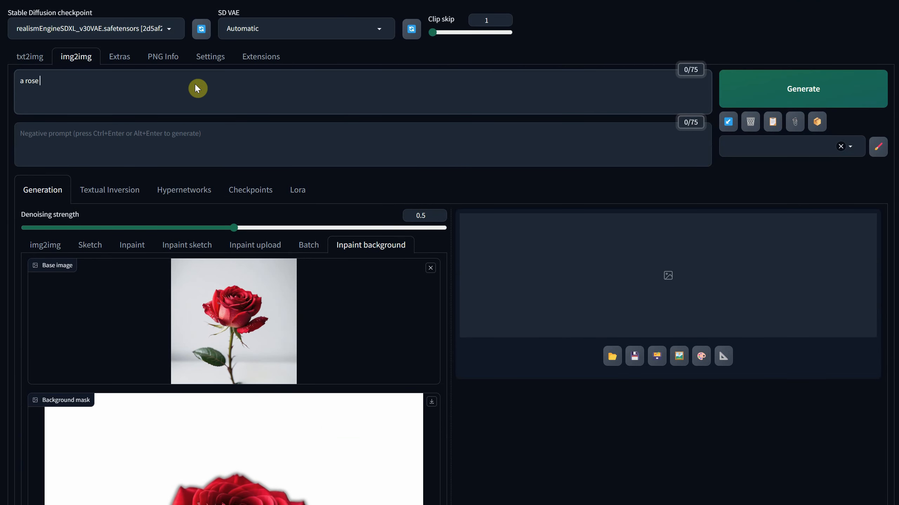
type("on a pink satin")
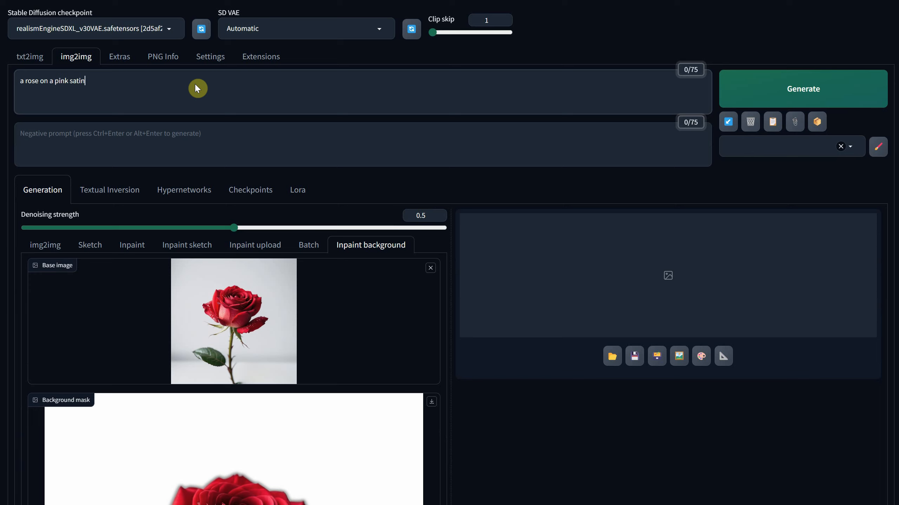
type("texture background, romn")
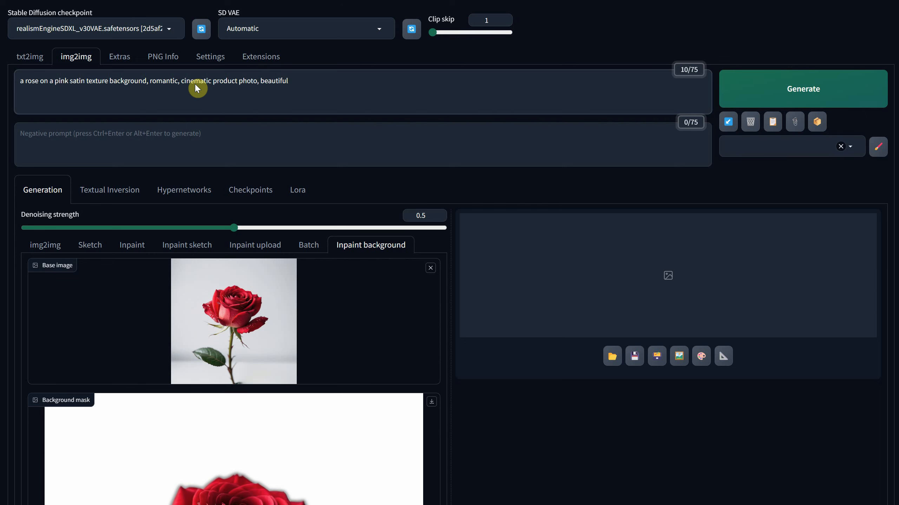
left_click(802, 89)
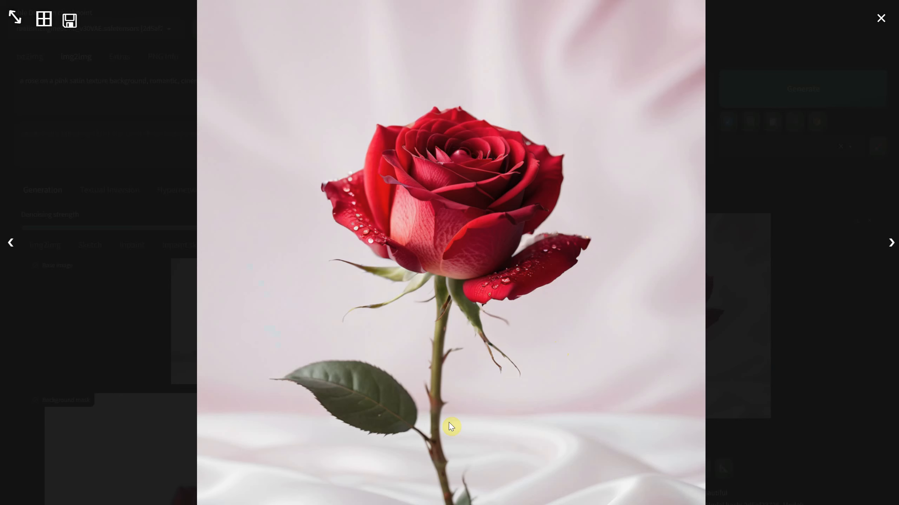
- Regenerate the pink satin background and view the latest rose result at full size
left_click(881, 17)
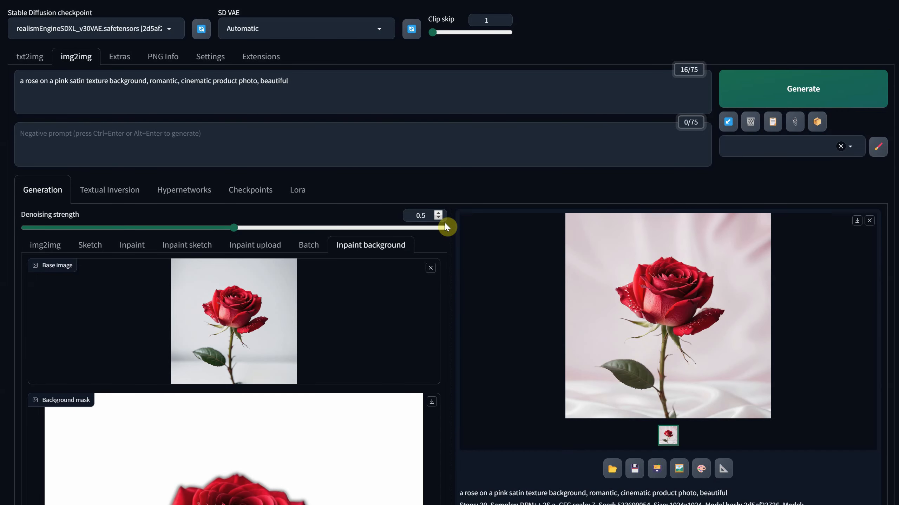
left_click(802, 89)
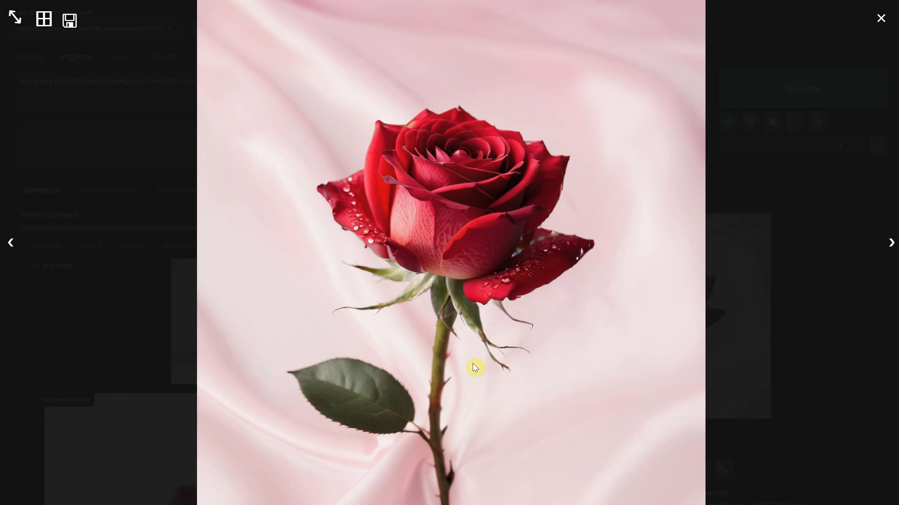
left_click(881, 18)
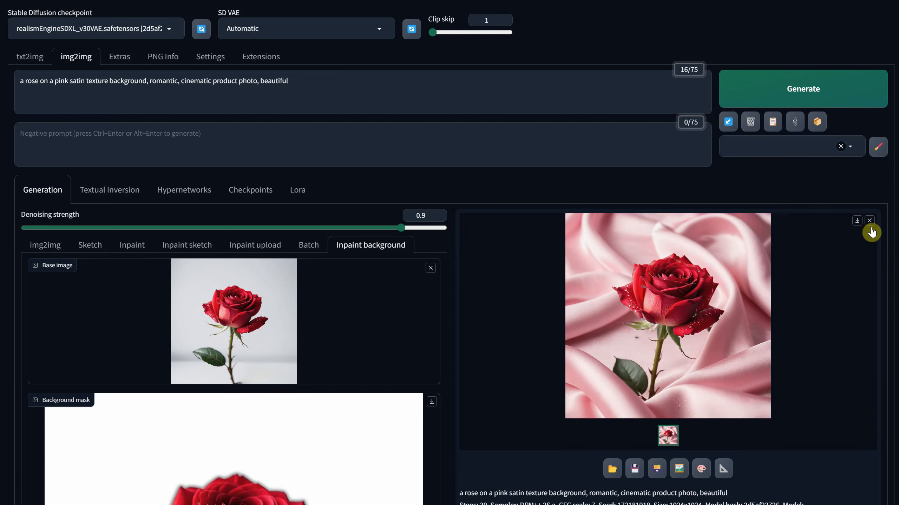
left_click(667, 314)
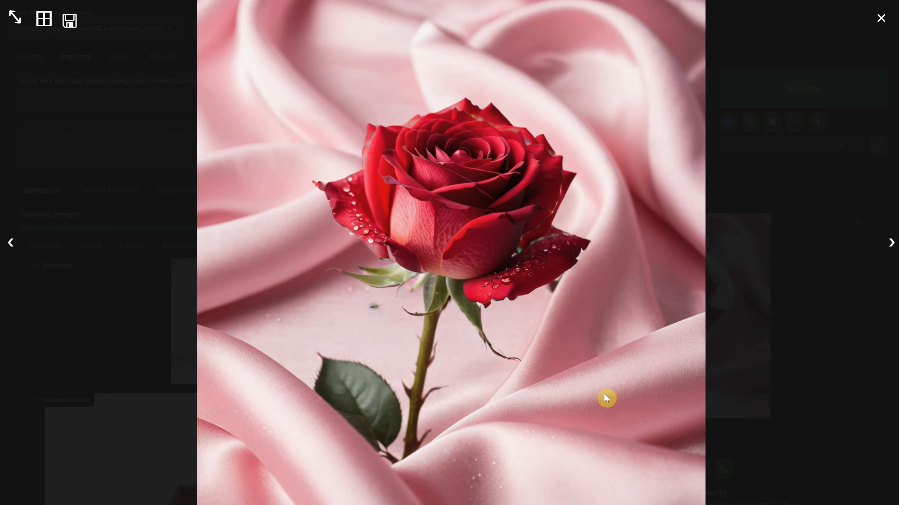
mouse_move(610, 400)
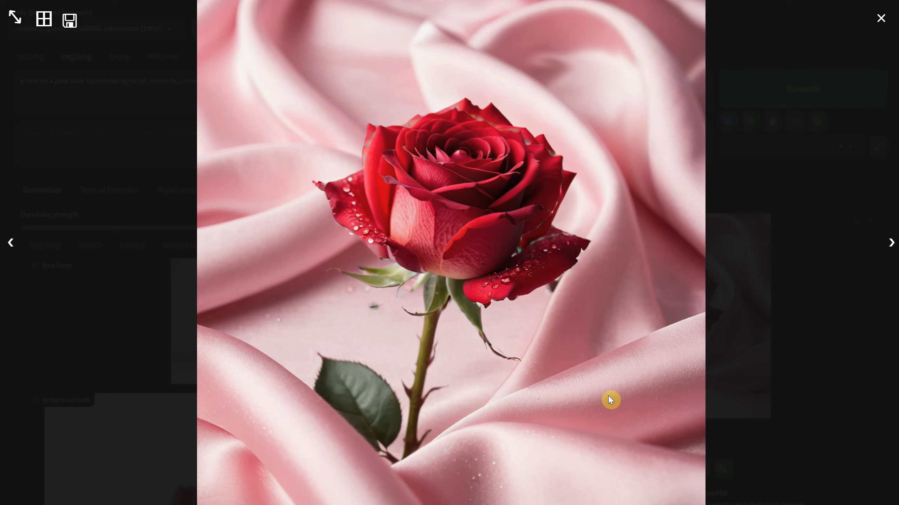
- Generate a dark epic forest product-photo background for the bottle at denoising 0.78 and view it
left_click(881, 18)
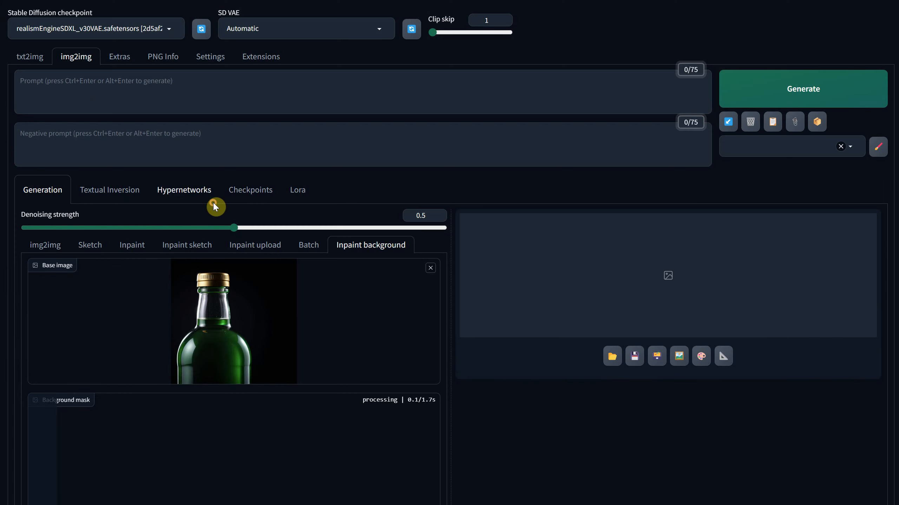
scroll("down", 3)
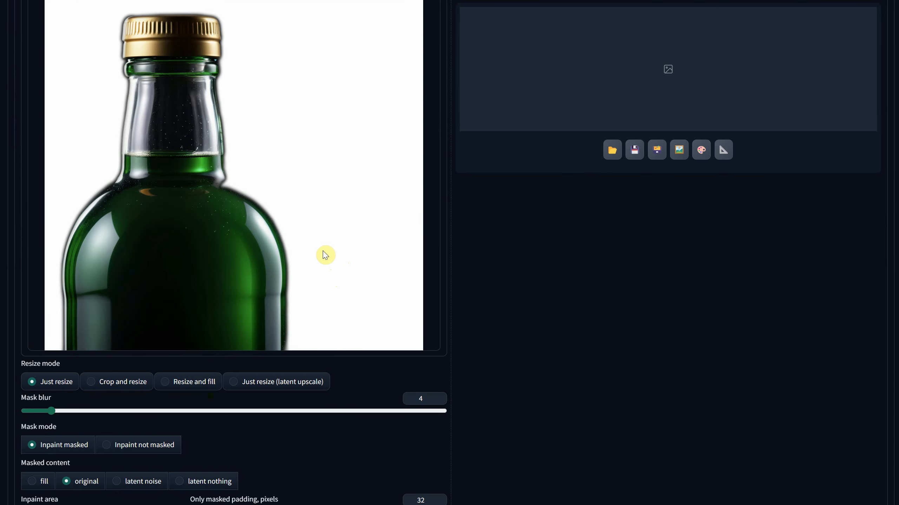
scroll("down", 3)
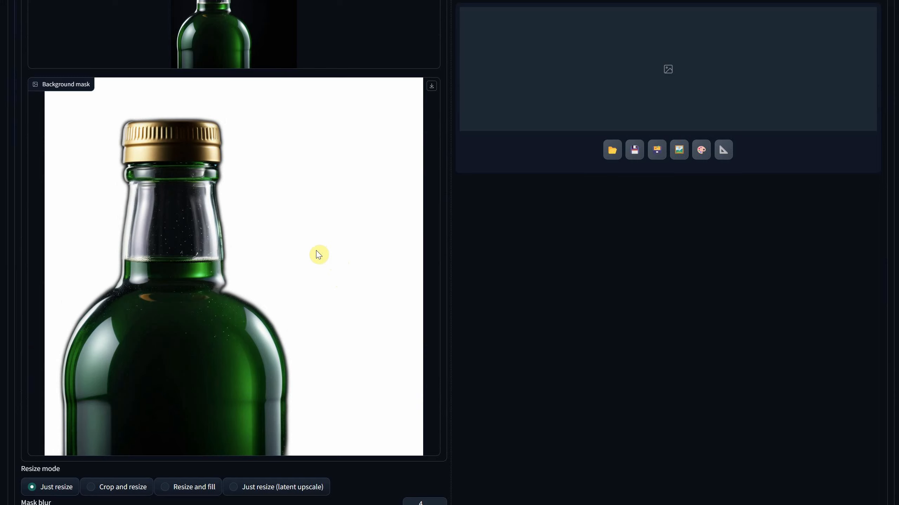
mouse_move(176, 194)
type("a green bo")
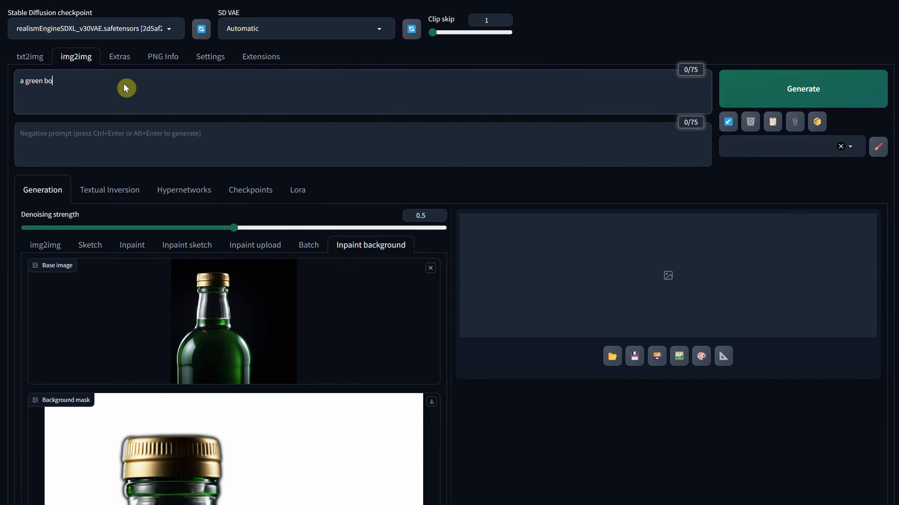
type("ttle in a dark epic forest")
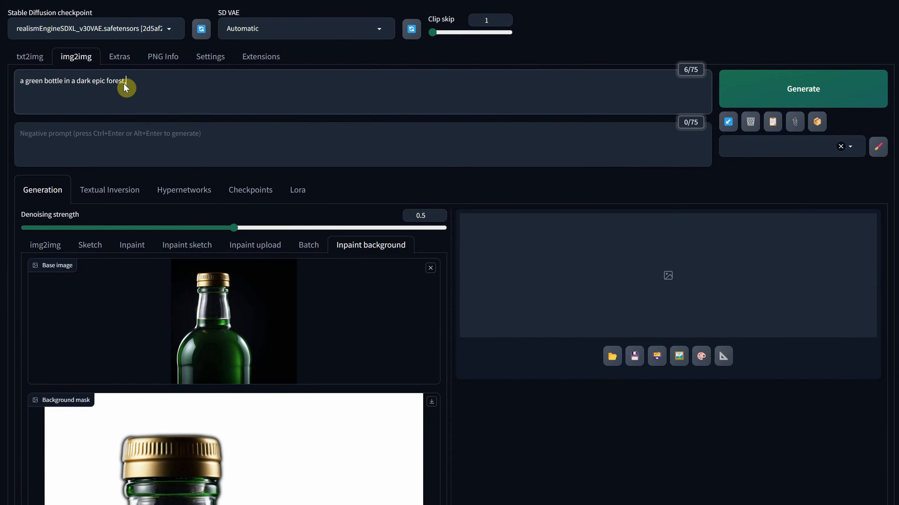
type(", product photography, magical")
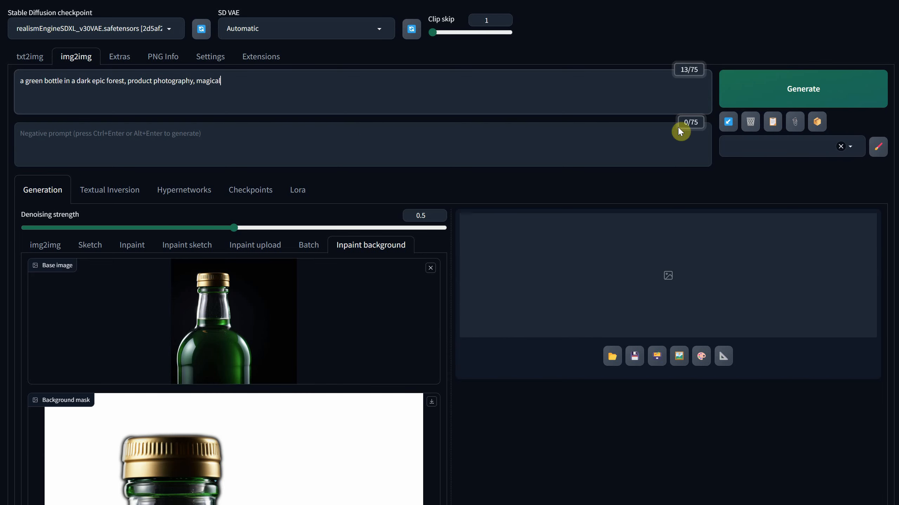
left_click(802, 90)
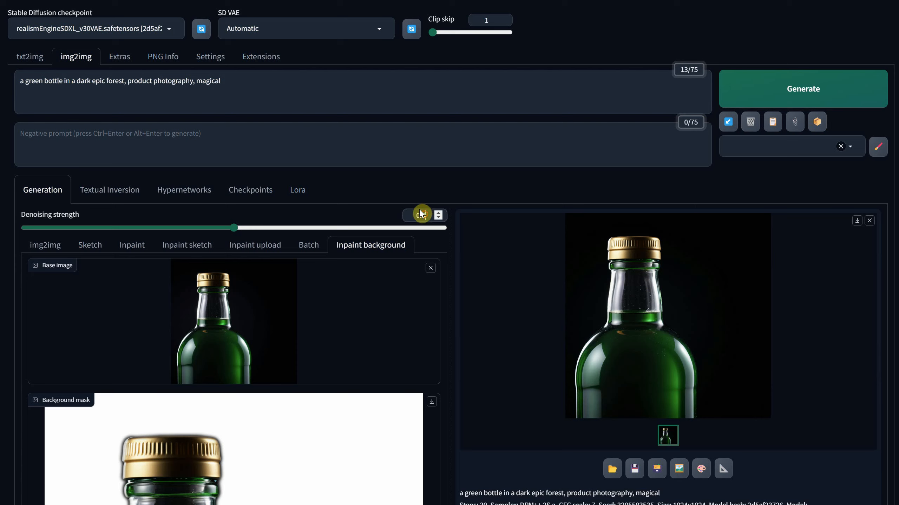
mouse_move(422, 209)
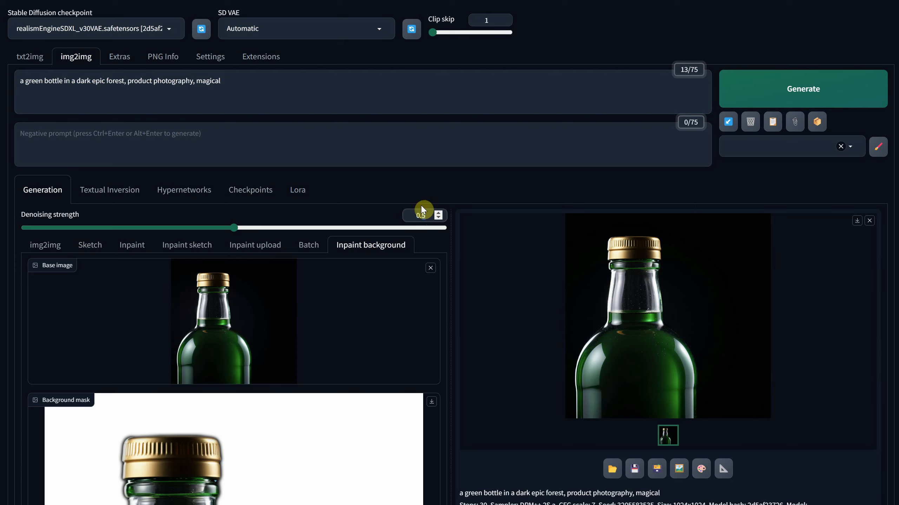
left_click(802, 89)
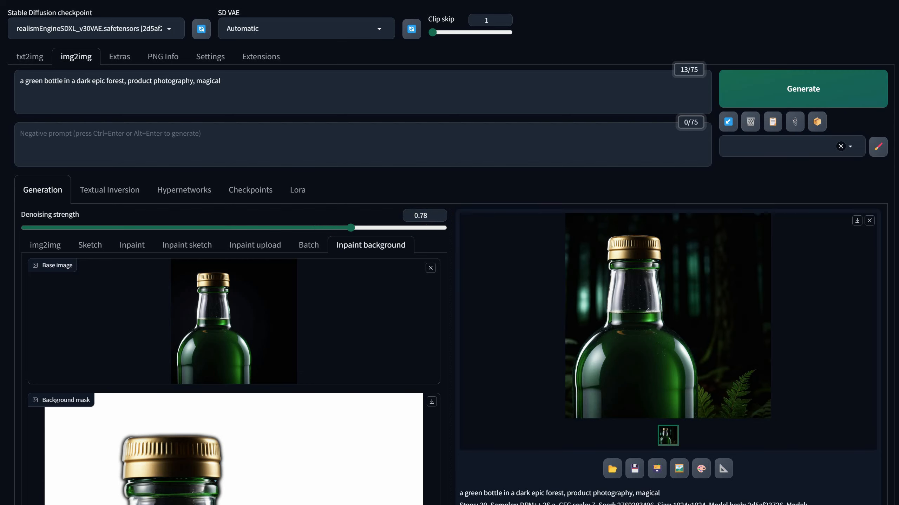
left_click(666, 314)
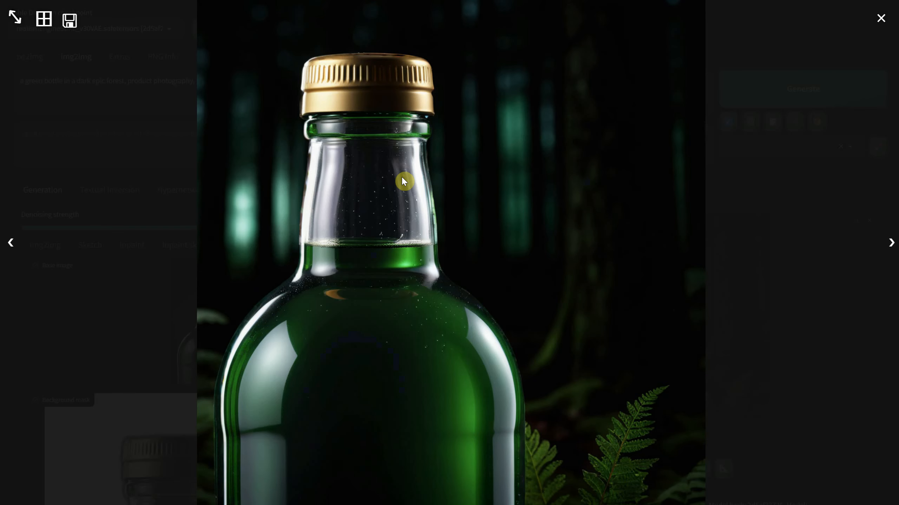
mouse_move(608, 263)
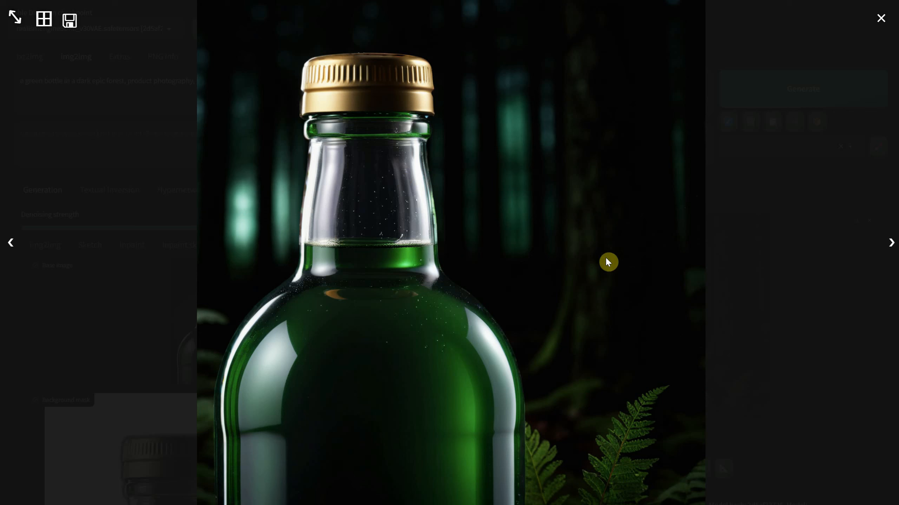
- Regenerate with a dark cave, fantasy god-rays prompt, then clear the image and prompt
left_click(881, 18)
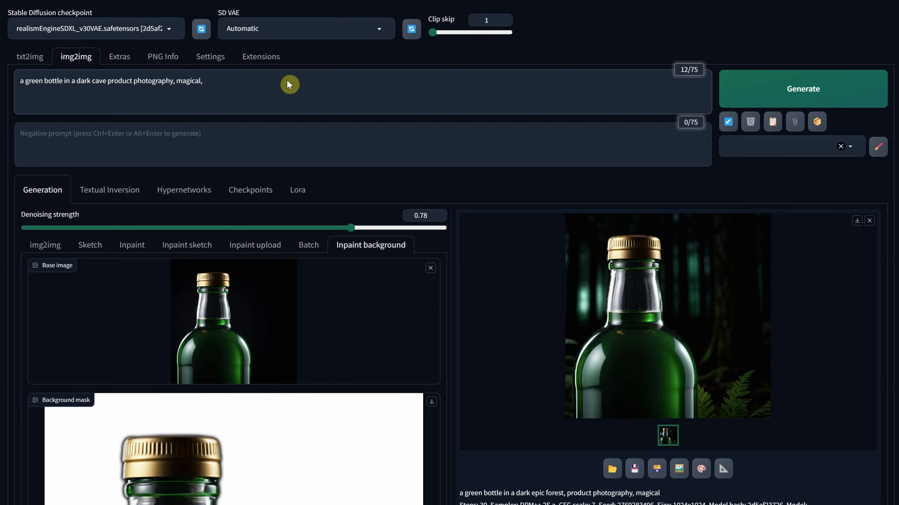
type("fantasy, god rays")
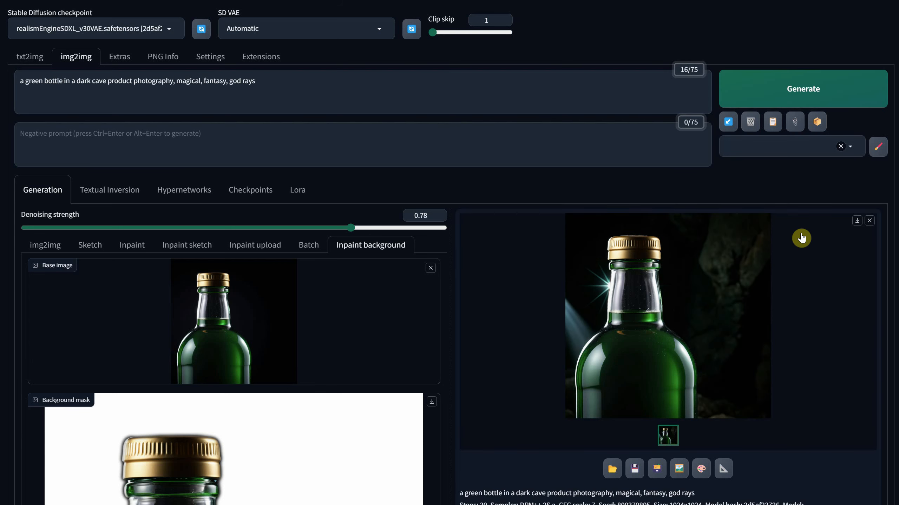
mouse_move(790, 99)
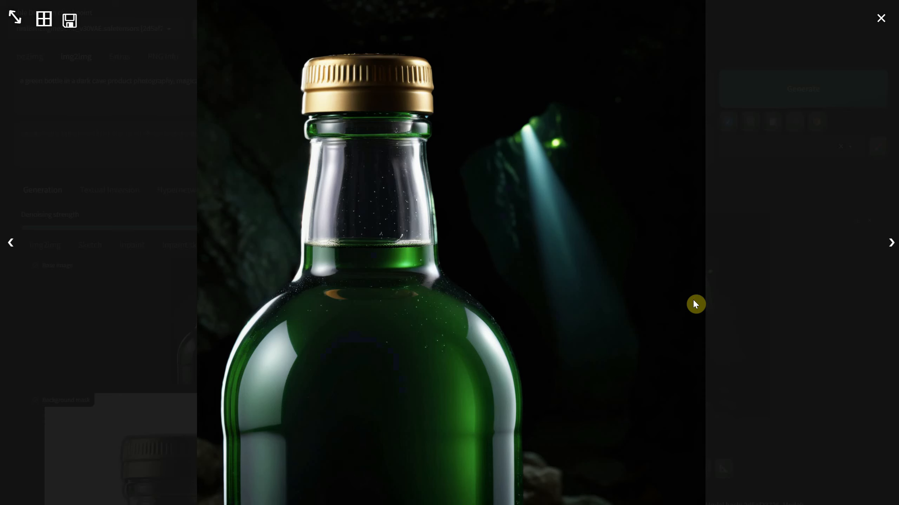
left_click(881, 17)
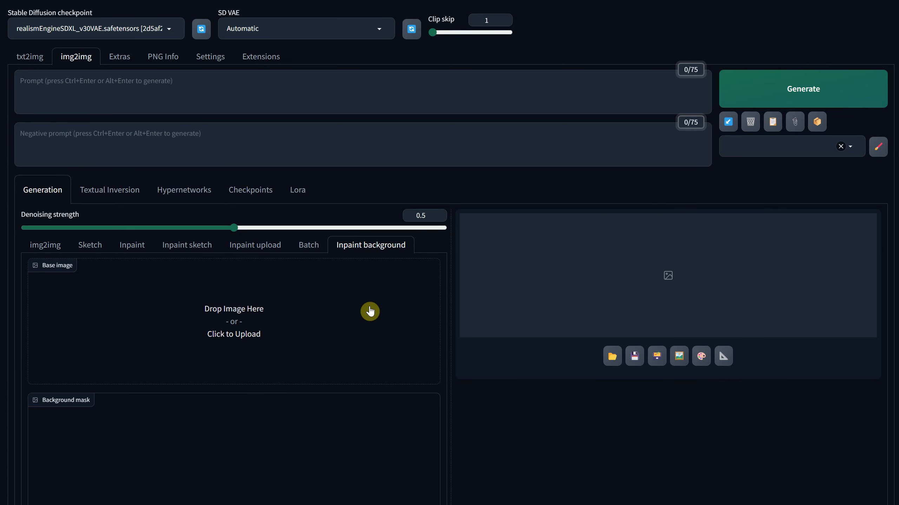
- Upload the woman's portrait and generate a snowy winter cinematic background at denoising 0.85
left_click(233, 320)
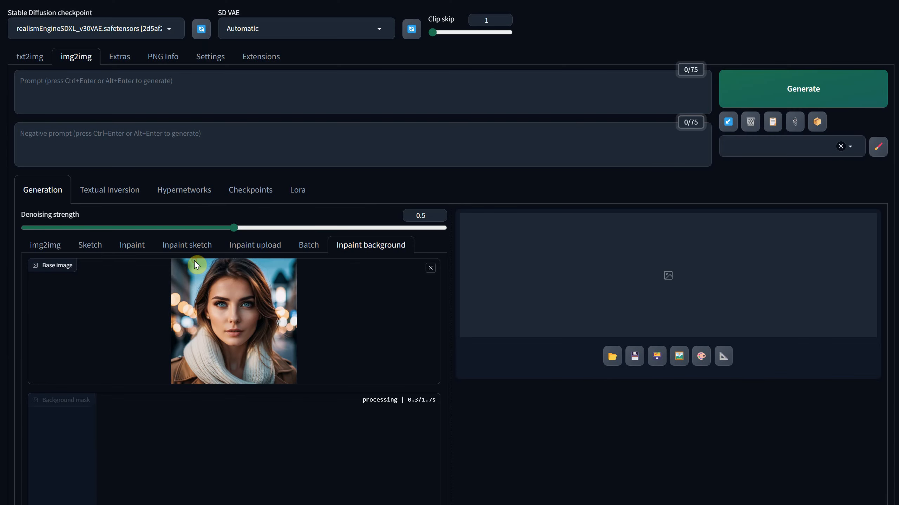
scroll("down", 3)
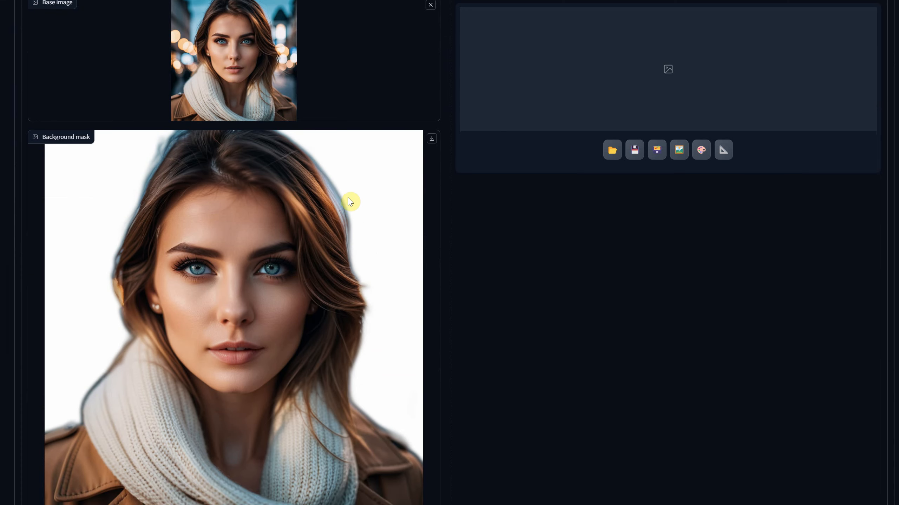
scroll("up", 3)
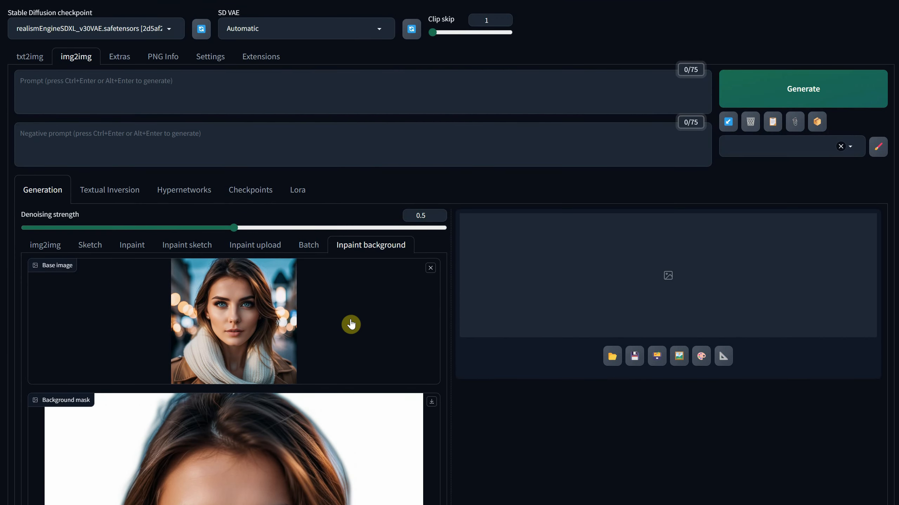
type("portrait of a woman i")
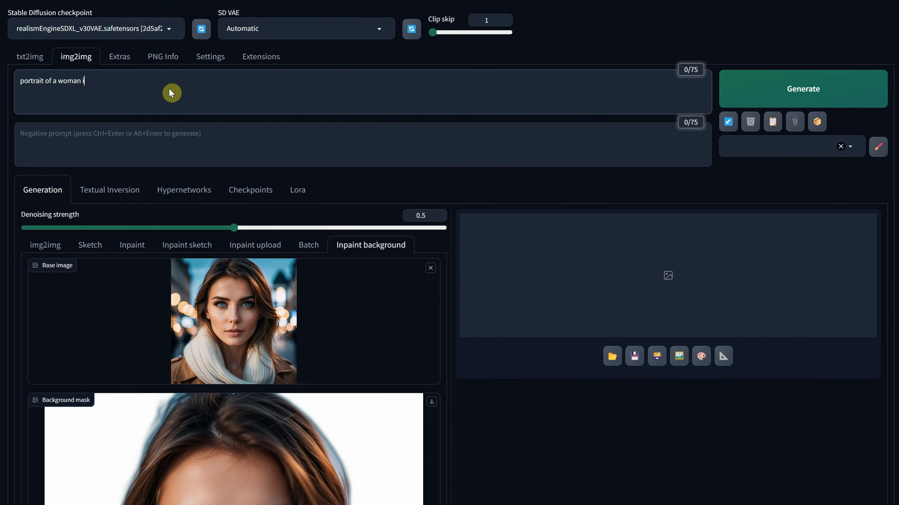
type("n the winter, snowing, cinematic portrait photo, winter")
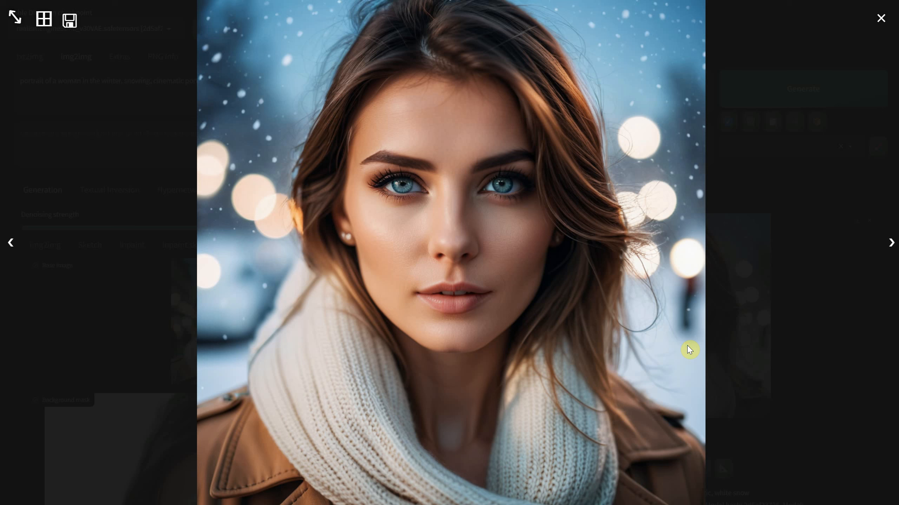
mouse_move(754, 405)
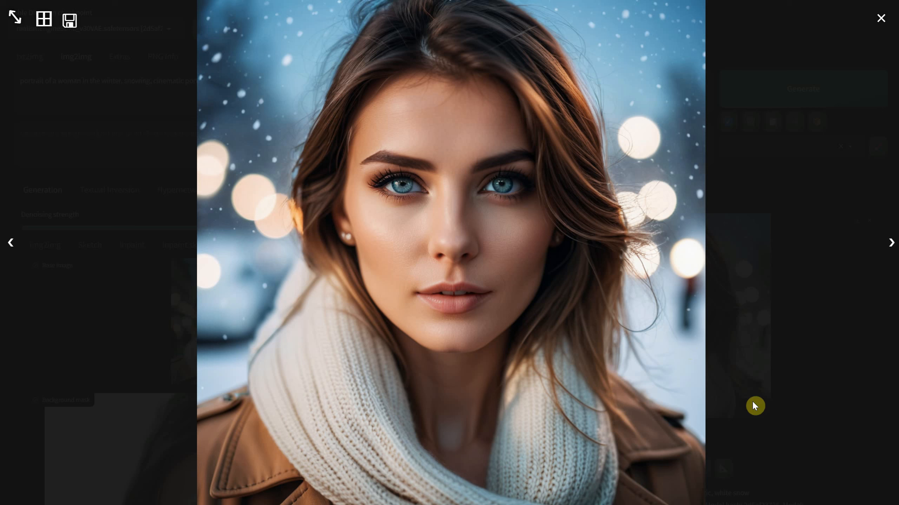
- Regenerate with a spring magic cinematic portrait prompt and view the result full size
left_click(881, 17)
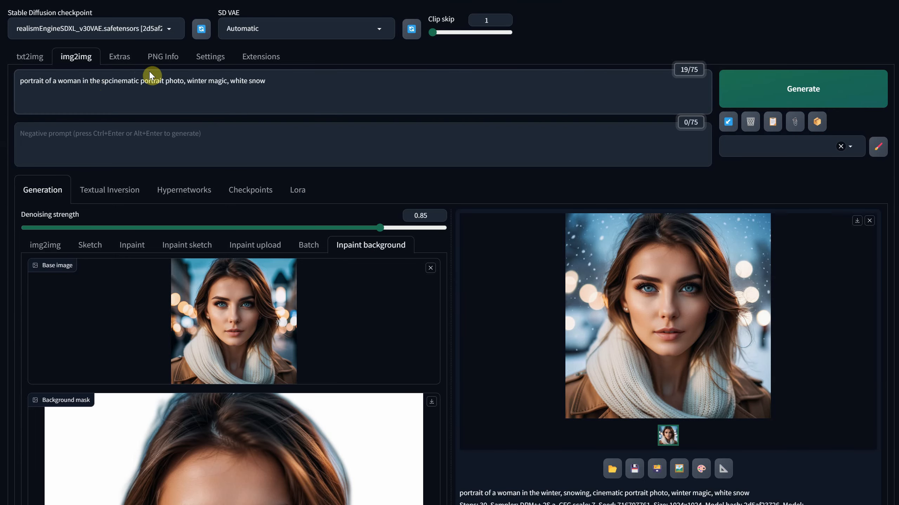
type("portrait of a woman in the spring, cinematic portrait photo, spring magic, lke")
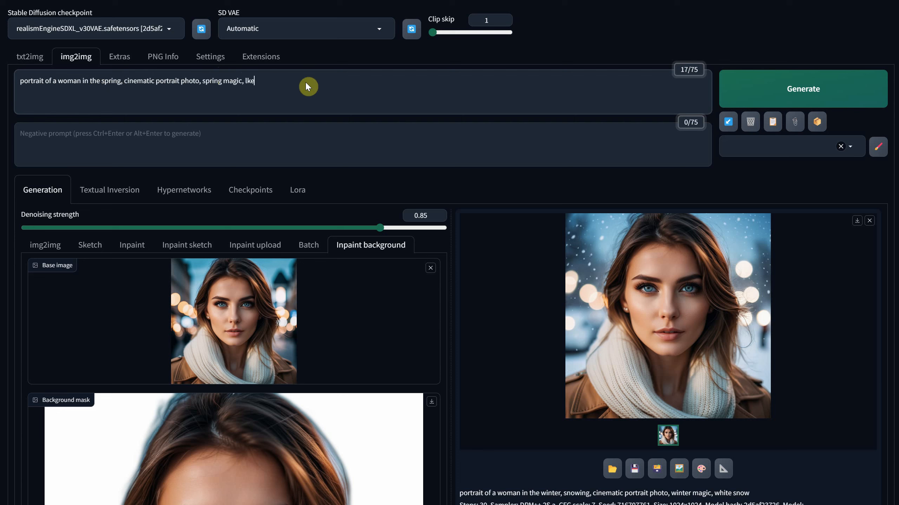
left_click(667, 314)
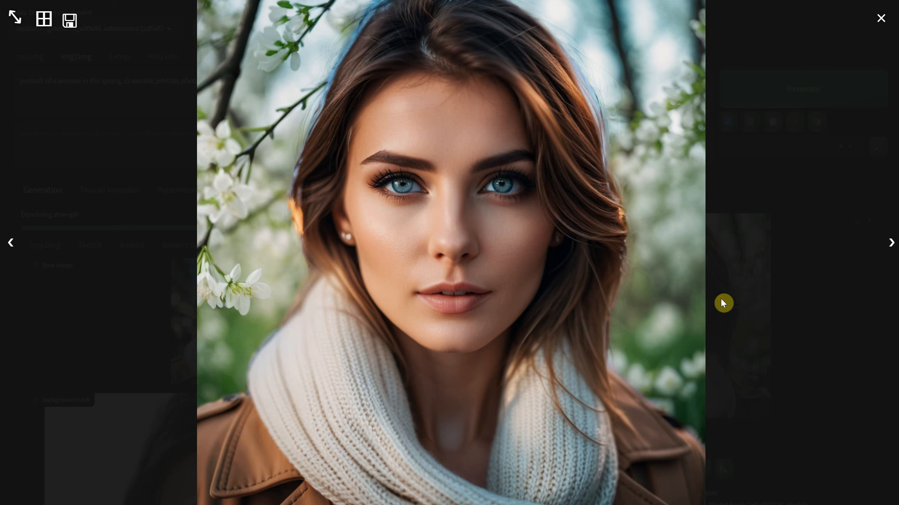
mouse_move(715, 306)
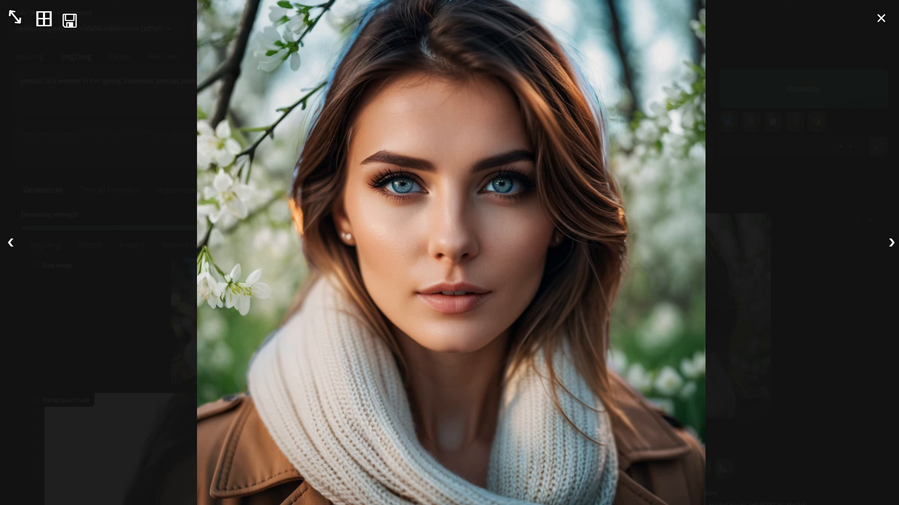
left_click(880, 18)
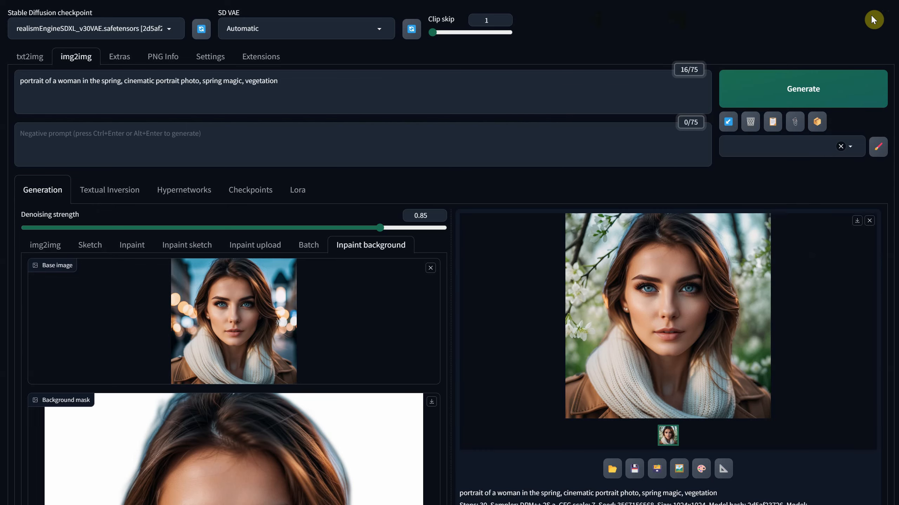
mouse_move(679, 469)
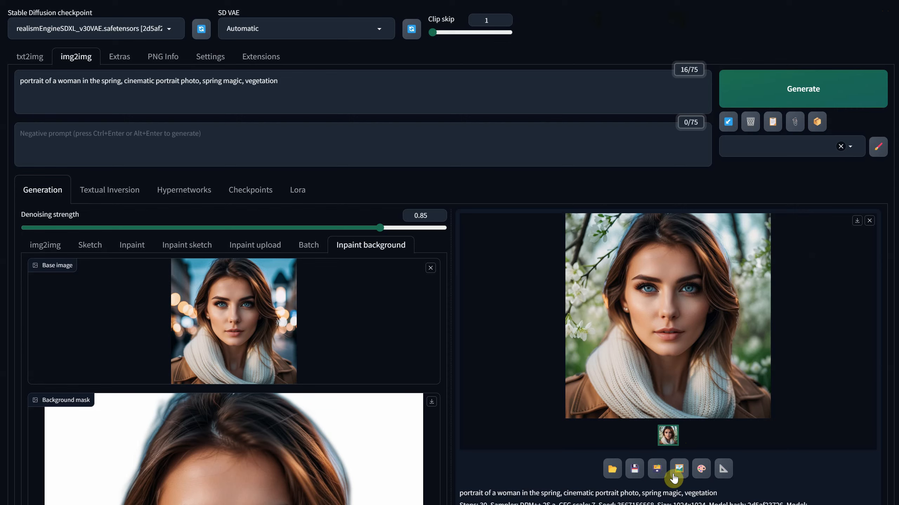
- Send the spring portrait to img2img, refine it at 0.2 denoising and view it full size
left_click(45, 245)
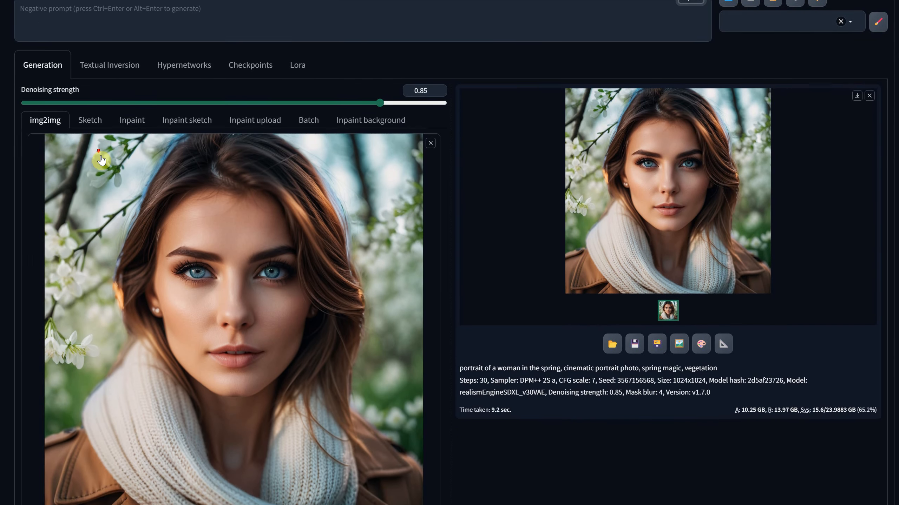
scroll("up", 3)
type("0.1")
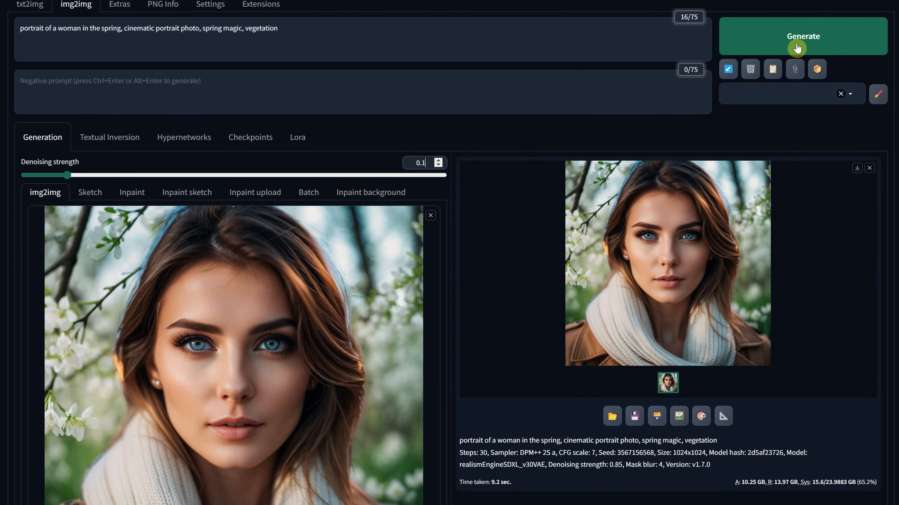
left_click(802, 35)
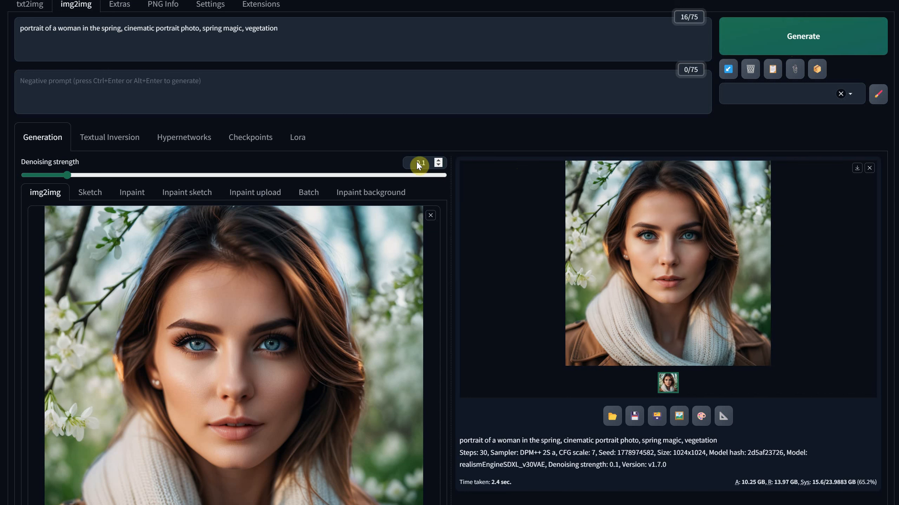
left_click(438, 160)
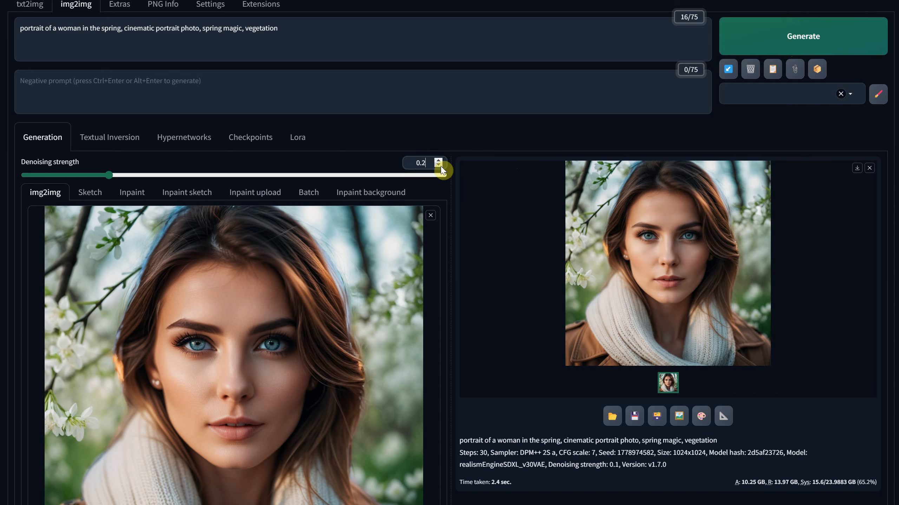
left_click(802, 36)
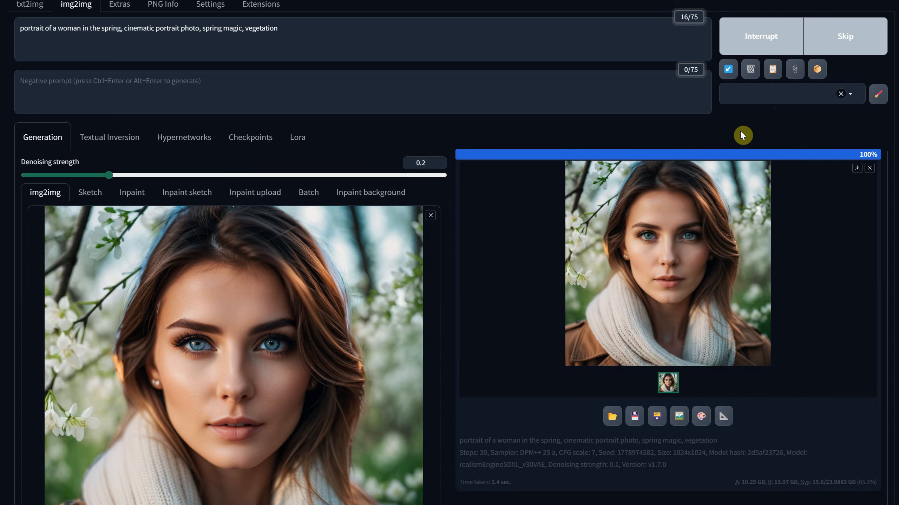
left_click(667, 263)
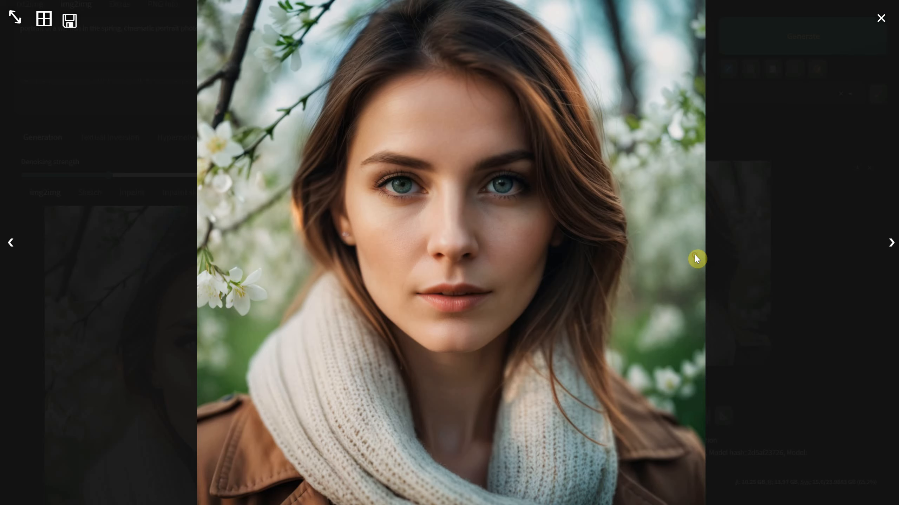
mouse_move(599, 370)
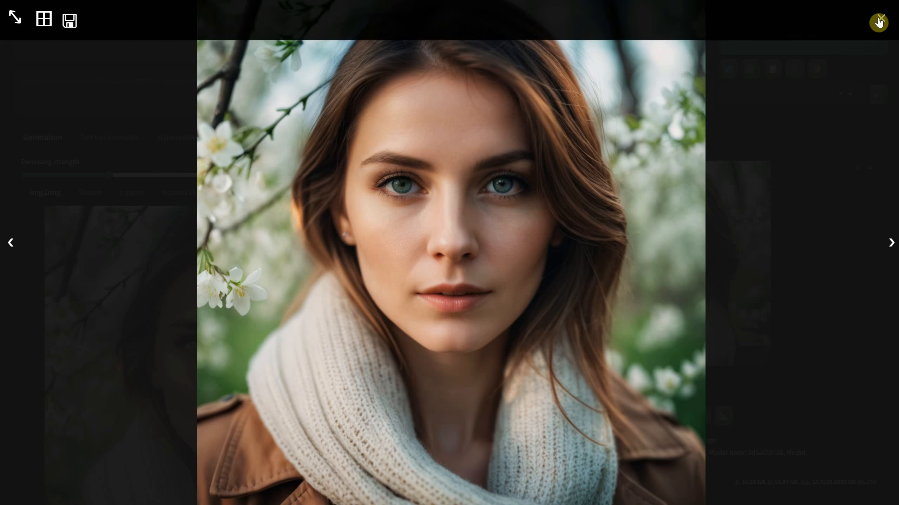
- Mask the Portrait of a woman layer black and brush white over her face to reveal it
left_click(878, 23)
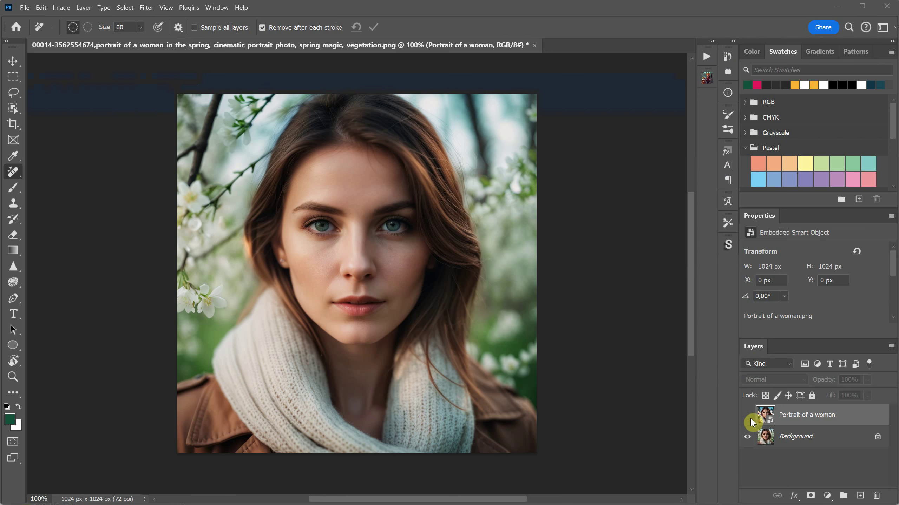
left_click(747, 415)
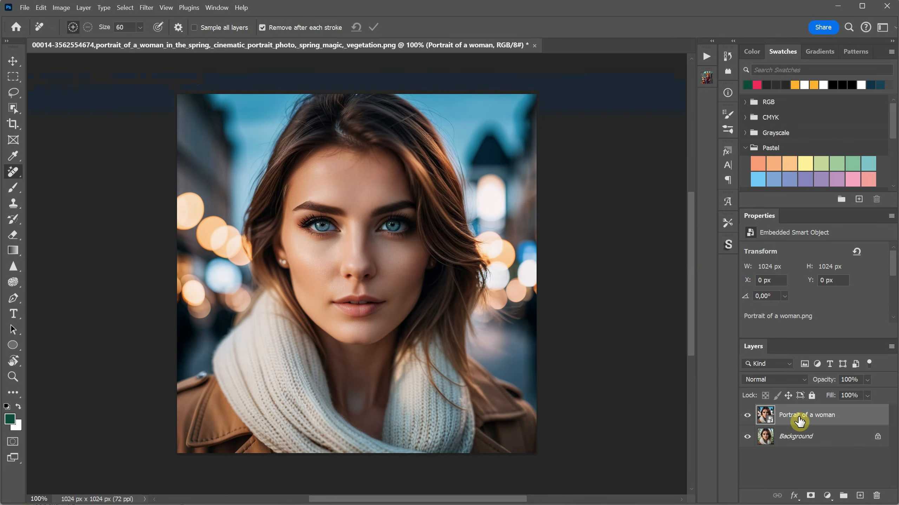
mouse_move(808, 489)
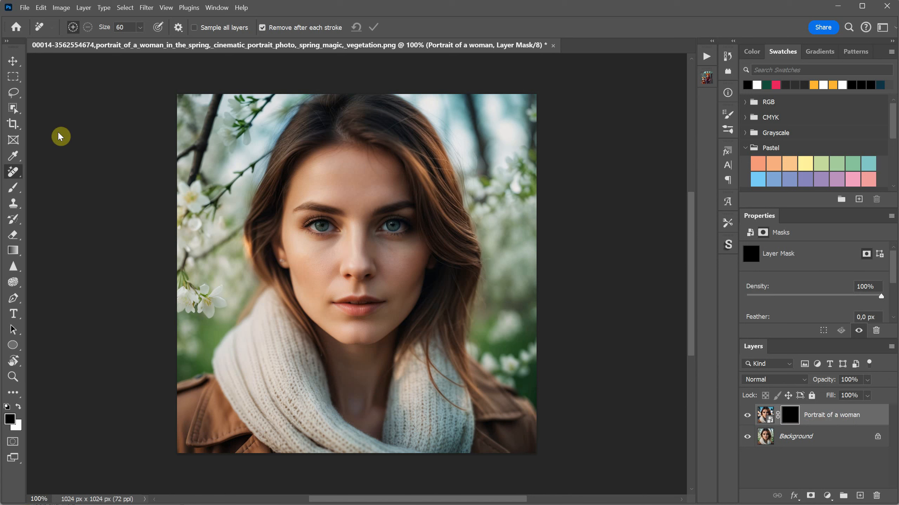
left_click(13, 188)
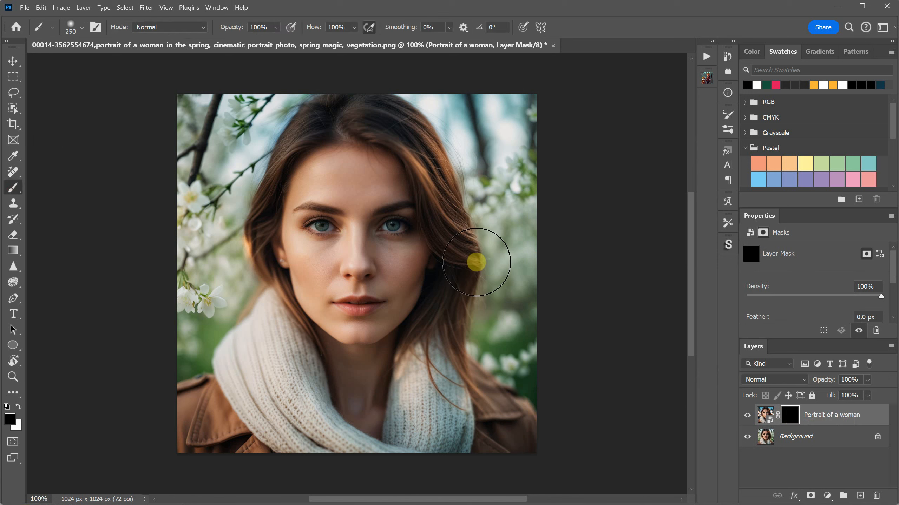
mouse_move(344, 212)
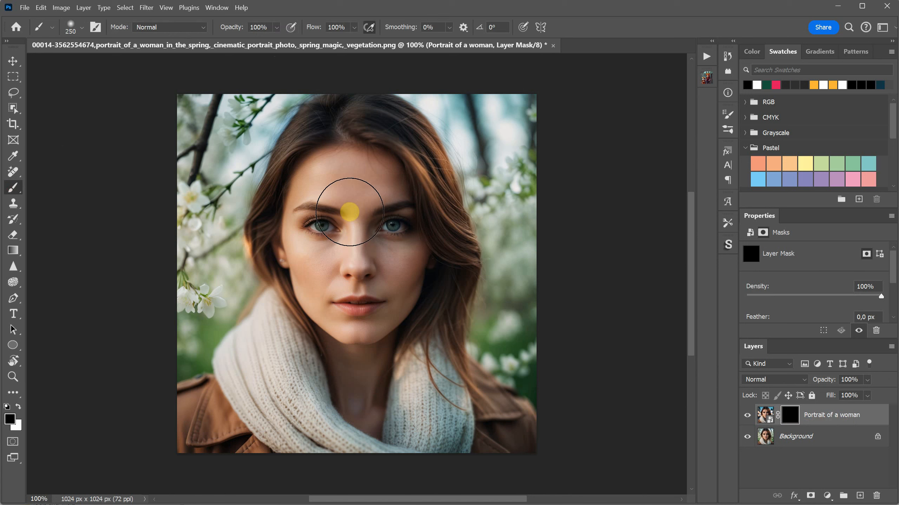
mouse_move(338, 248)
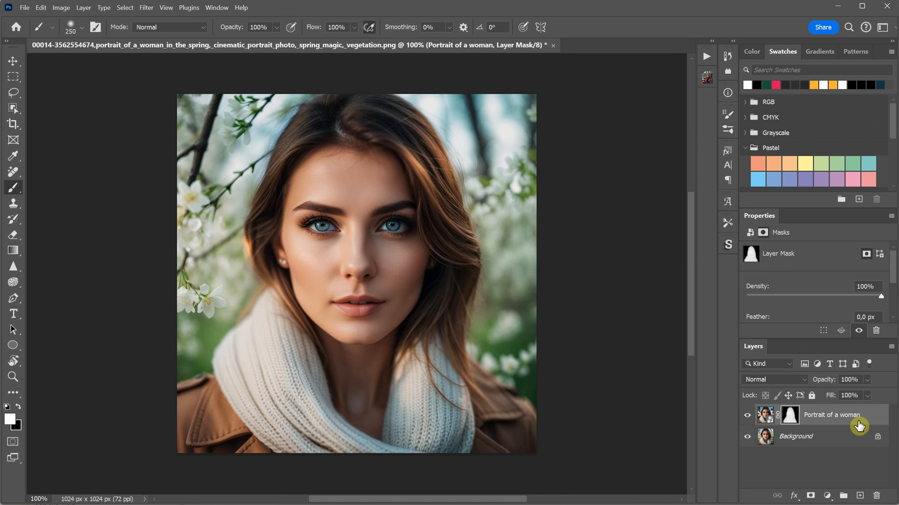
left_click(789, 414)
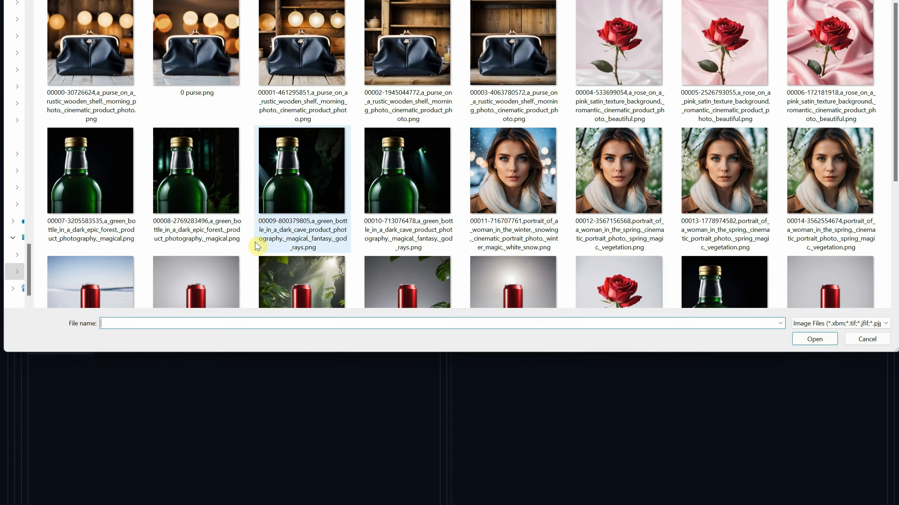
- Load robot.png in Inpaint background, get its subject mask and set Mask blur to 0
scroll("down", 3)
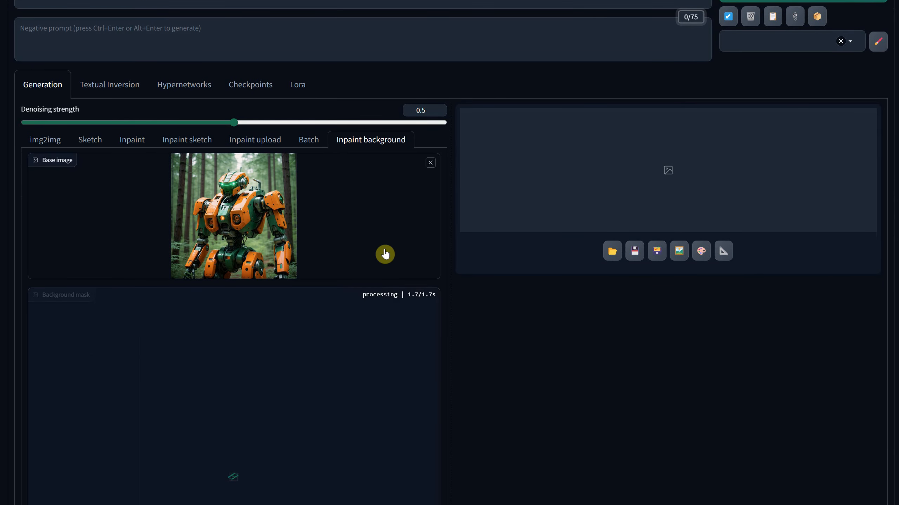
scroll("down", 3)
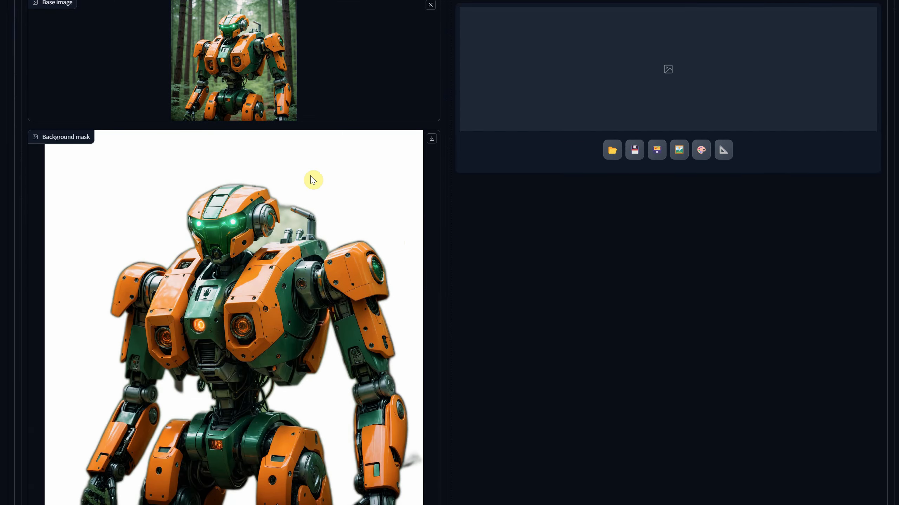
mouse_move(303, 250)
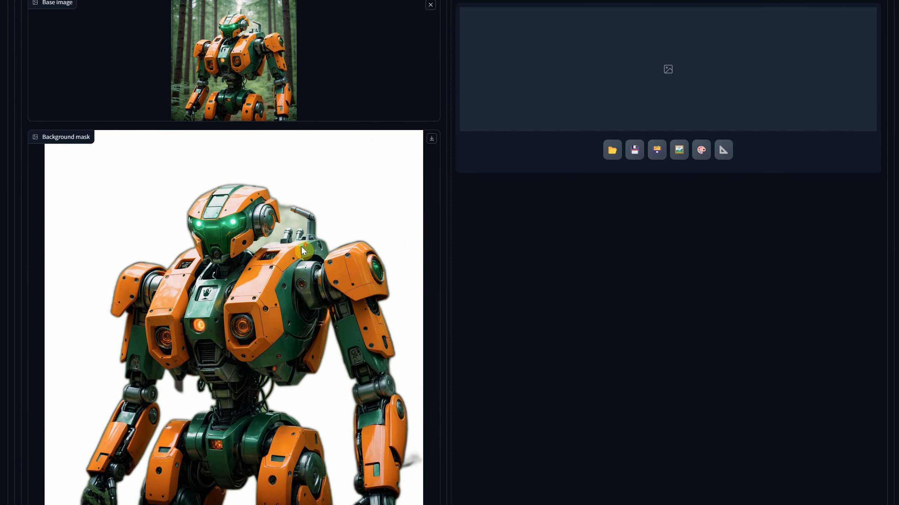
scroll("up", 3)
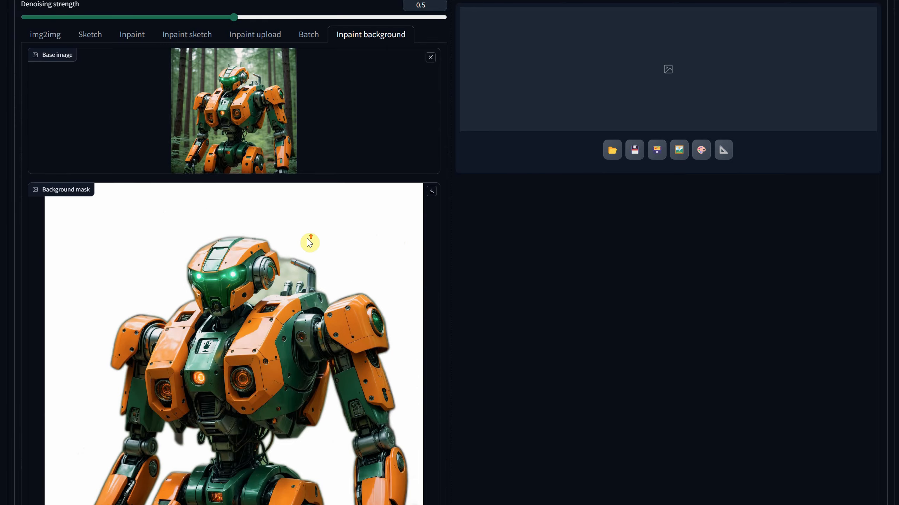
mouse_move(320, 278)
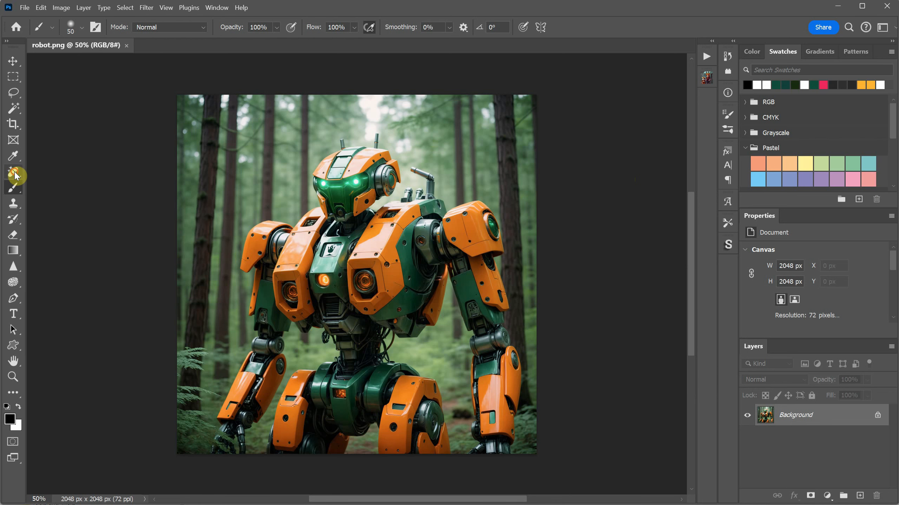
left_click(13, 172)
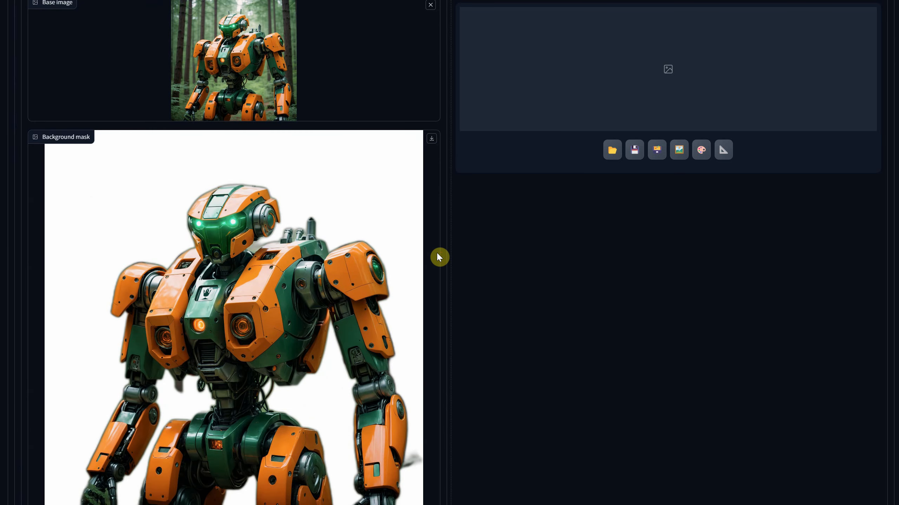
scroll("down", 3)
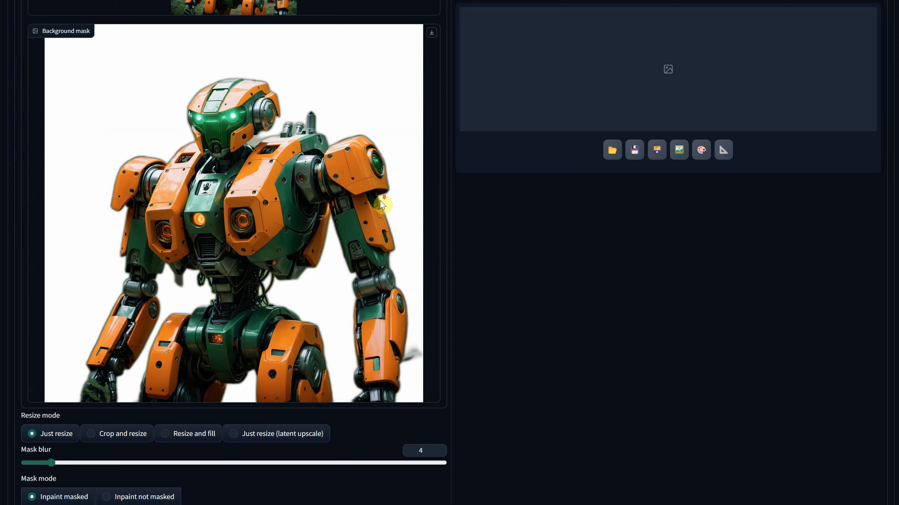
scroll("down", 3)
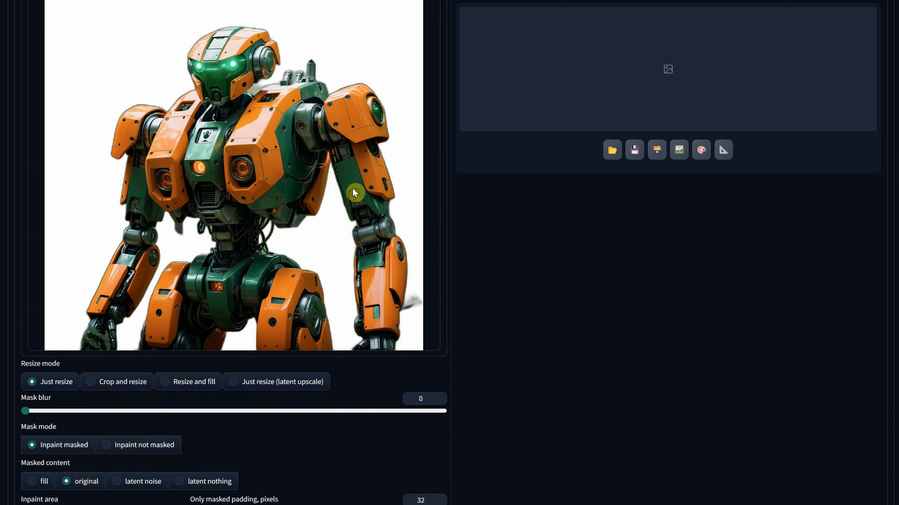
mouse_move(332, 51)
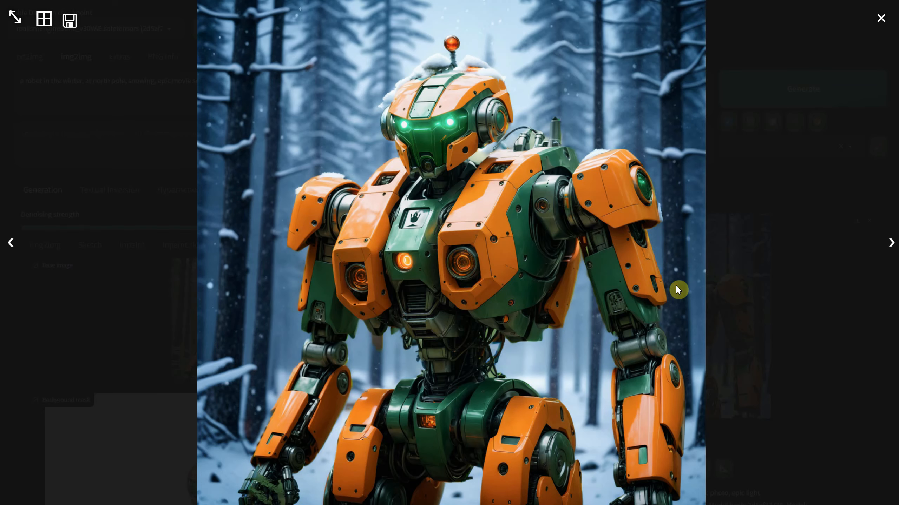
mouse_move(495, 75)
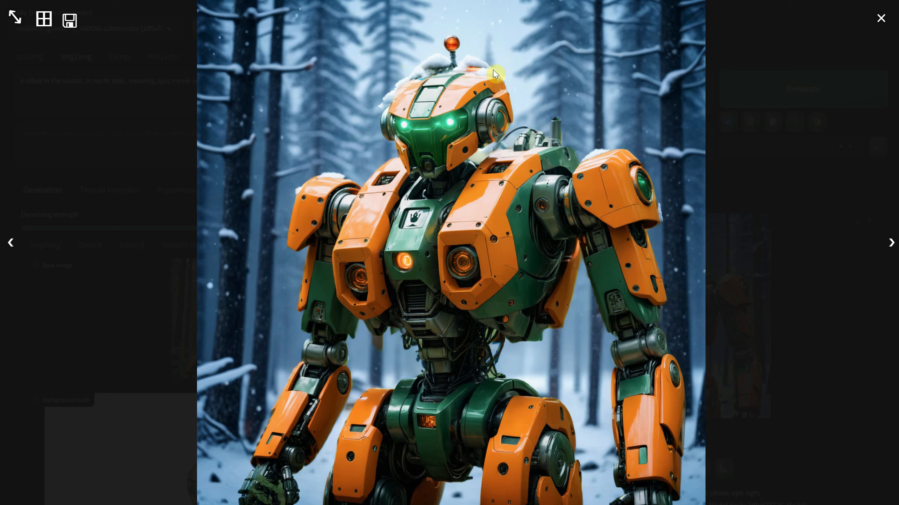
mouse_move(652, 180)
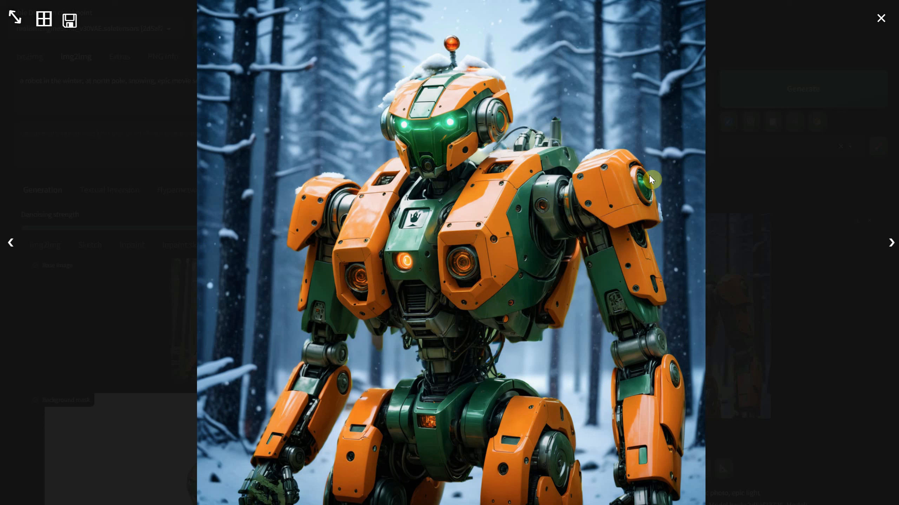
mouse_move(506, 149)
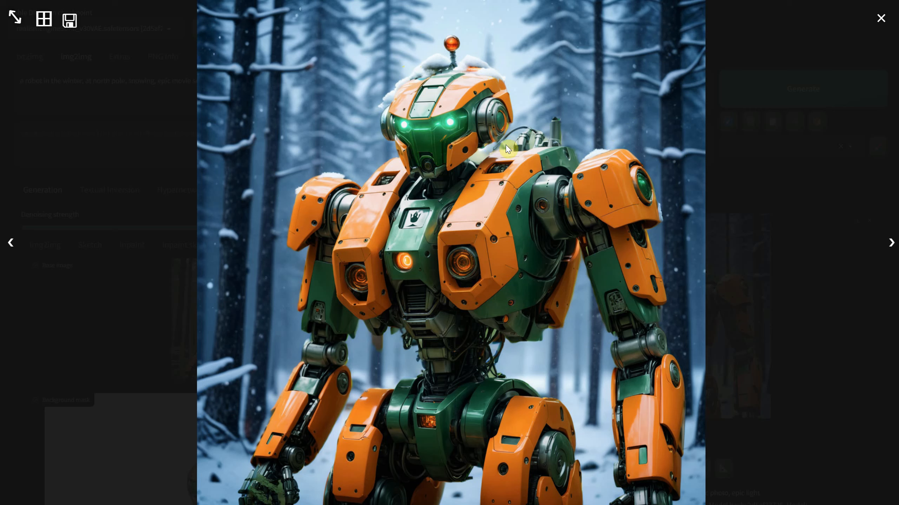
- Switch mask mode to Inpaint not masked and review the snowy-background robot result
left_click(880, 17)
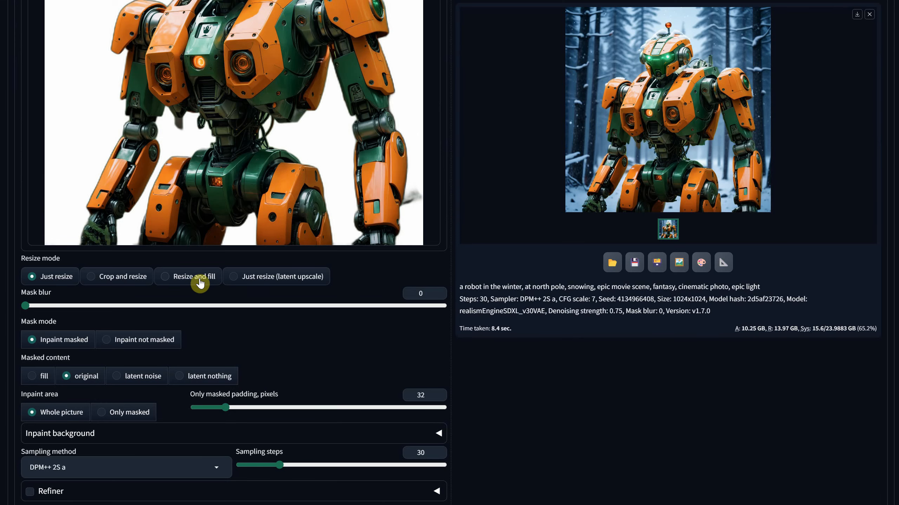
left_click(106, 339)
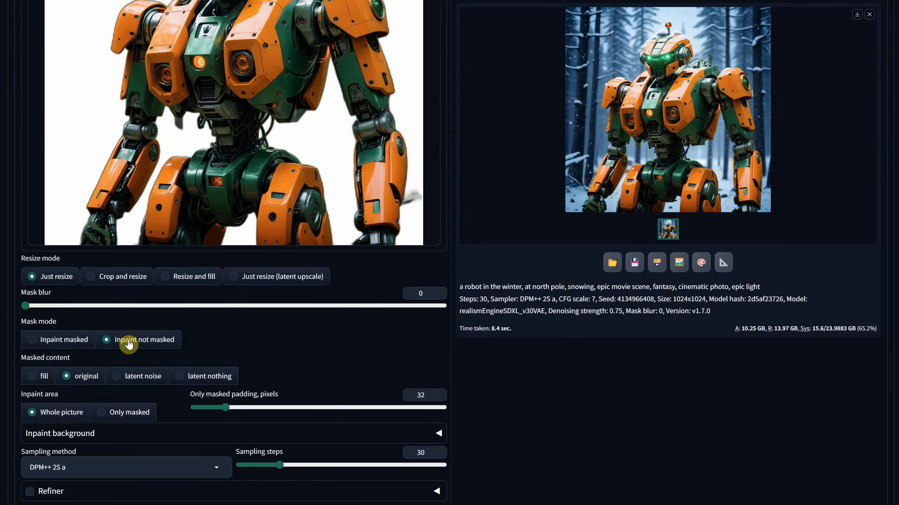
mouse_move(390, 293)
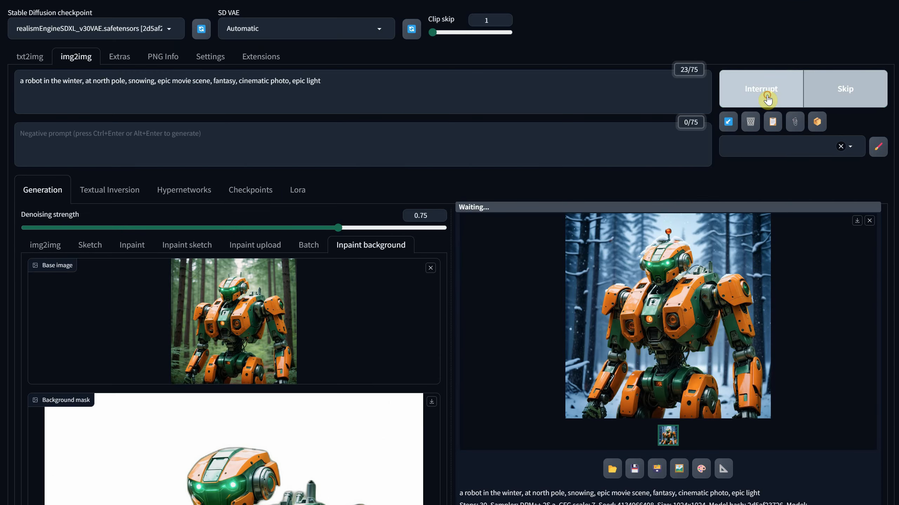
left_click(666, 313)
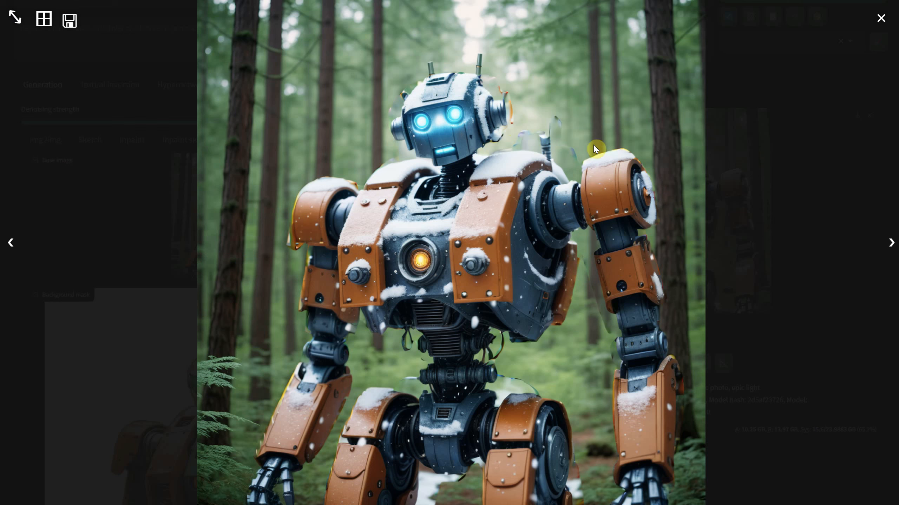
left_click(881, 18)
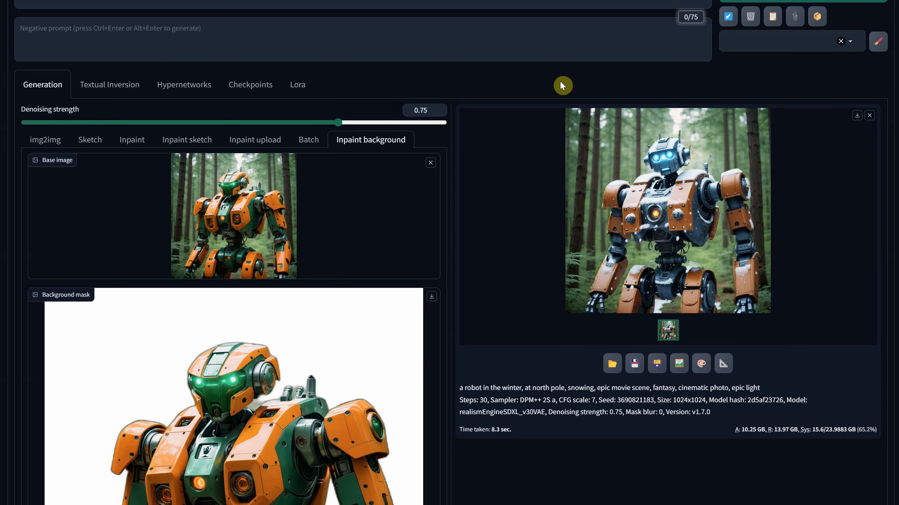
- Regenerate with the orange and blue forest robot prompt and review the repainted robot
scroll("up", 3)
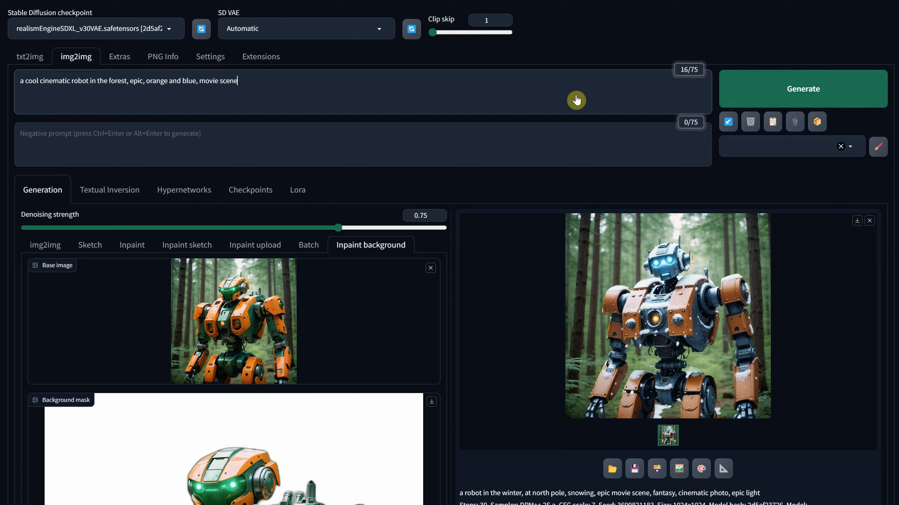
left_click(667, 314)
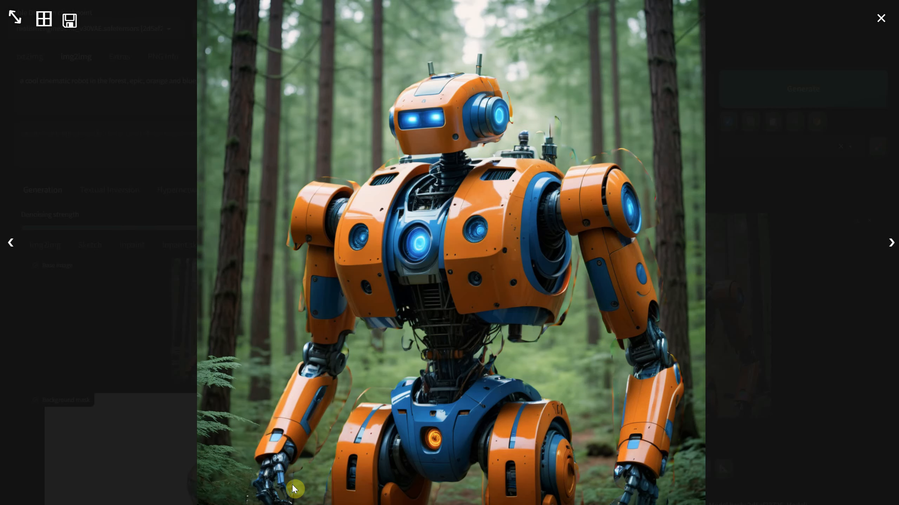
left_click(881, 18)
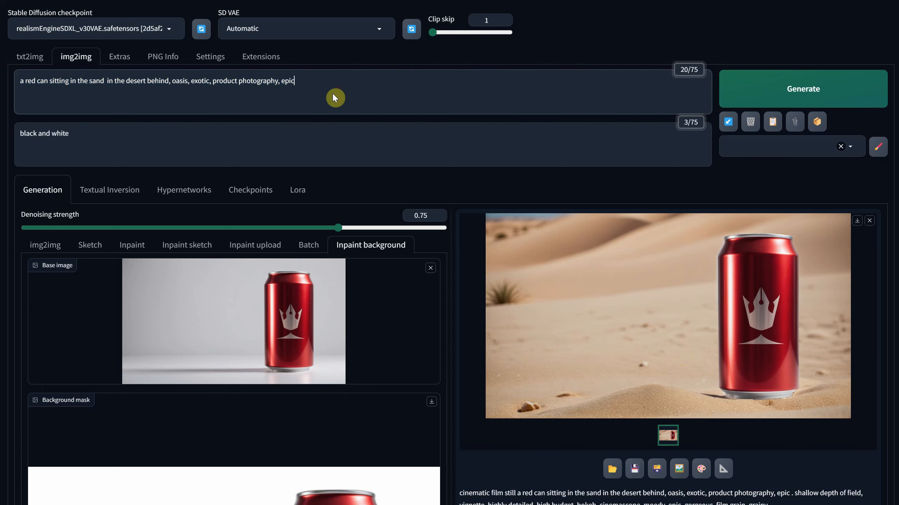
- Generate the red can on a sandy desert background and send the result back to img2img
scroll("down", 3)
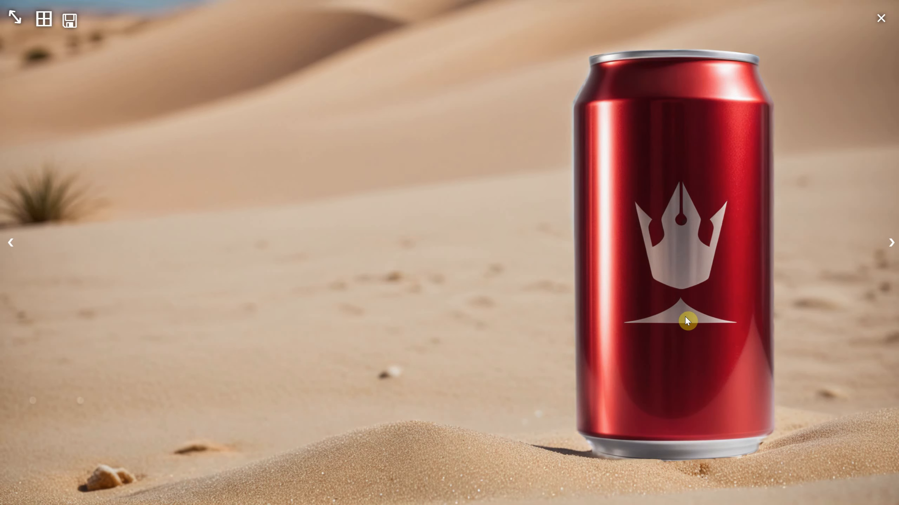
mouse_move(566, 68)
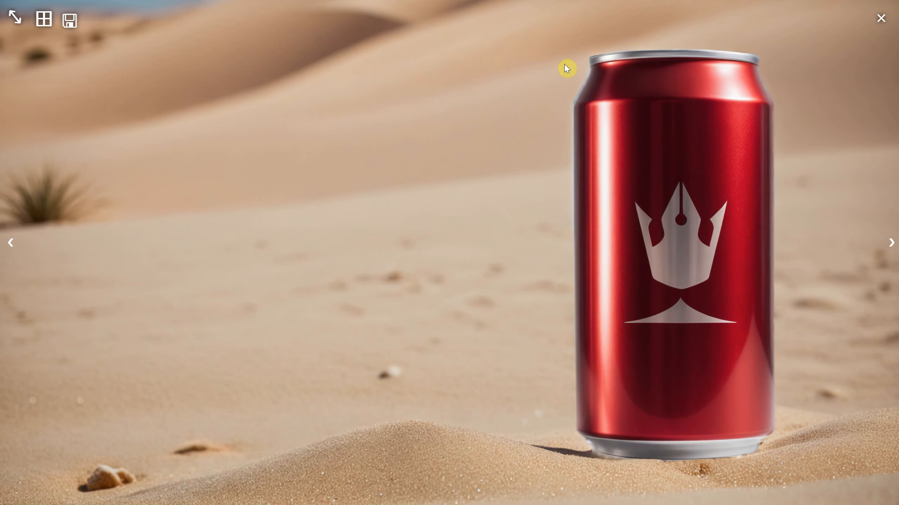
mouse_move(476, 290)
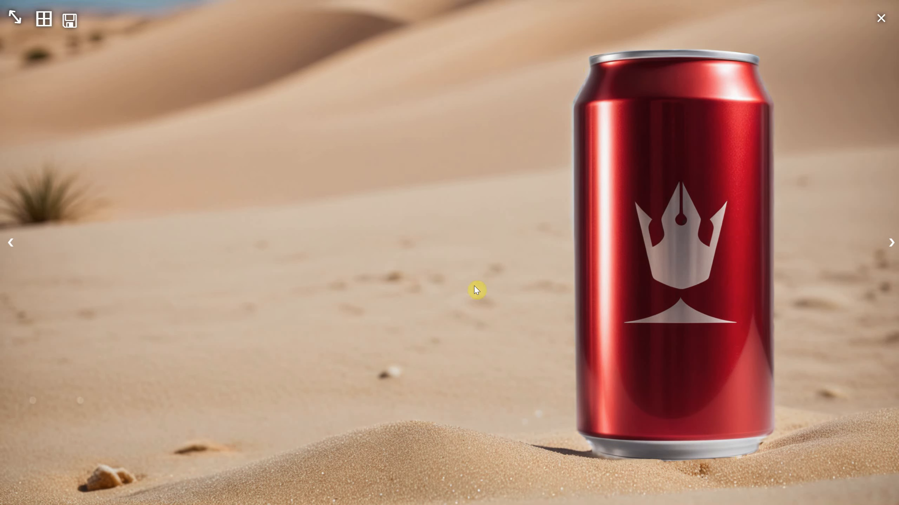
left_click(881, 17)
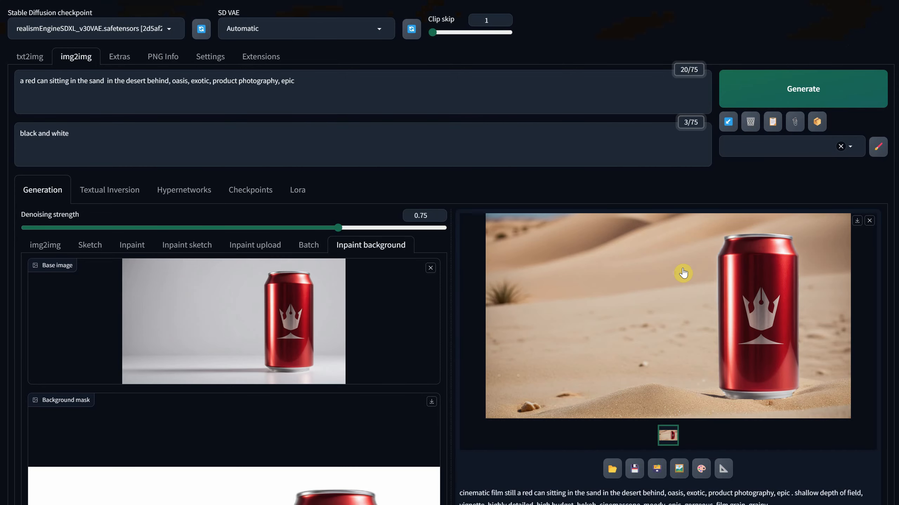
scroll("down", 3)
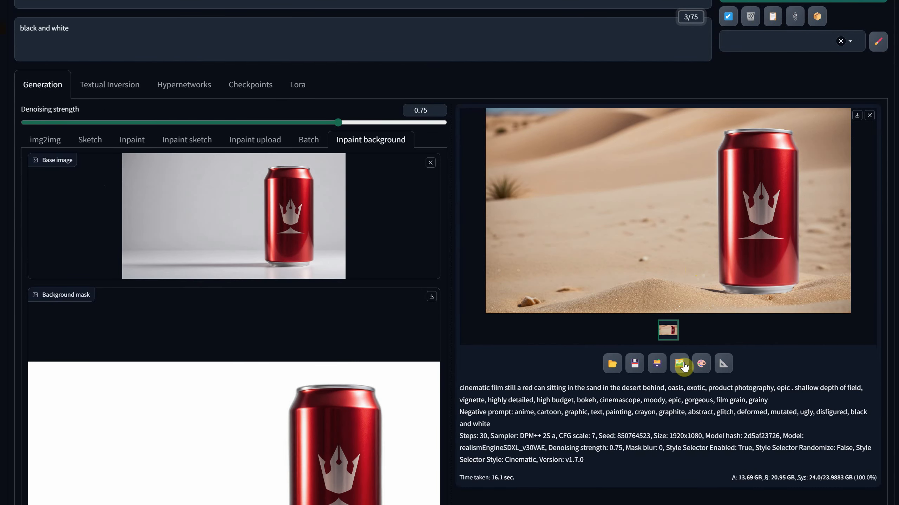
left_click(679, 364)
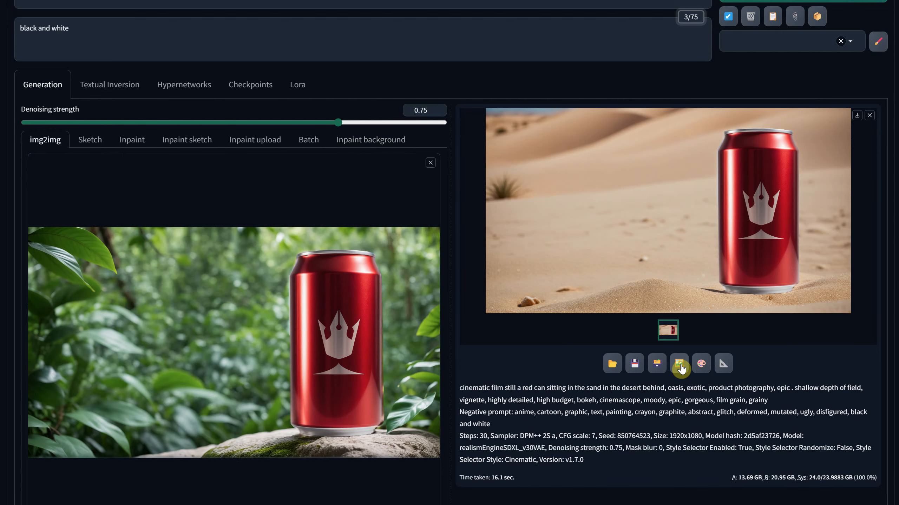
- Render the desert can again at 1920 by 1080 and review the full-size result
scroll("up", 3)
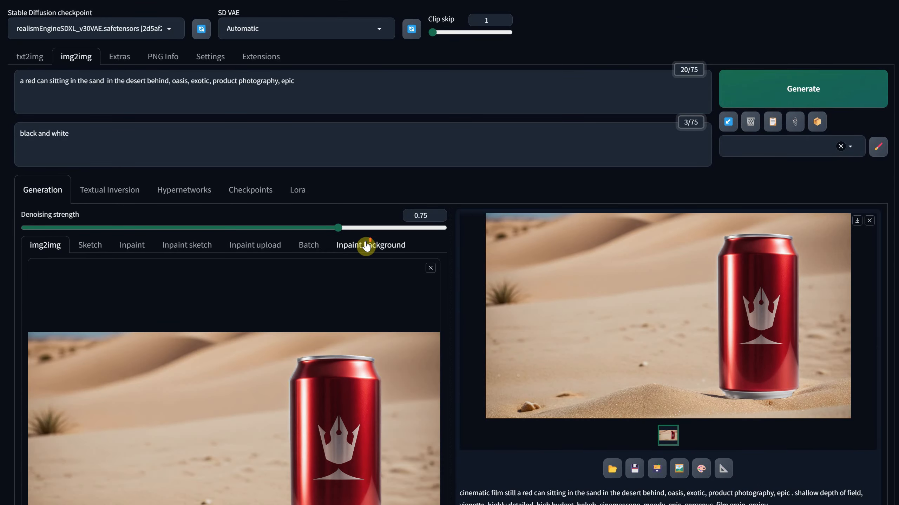
scroll("down", 3)
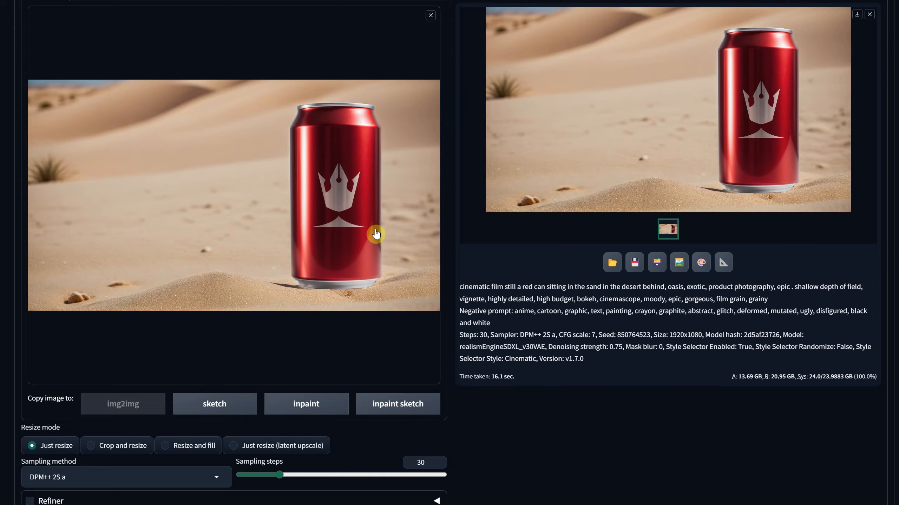
scroll("down", 3)
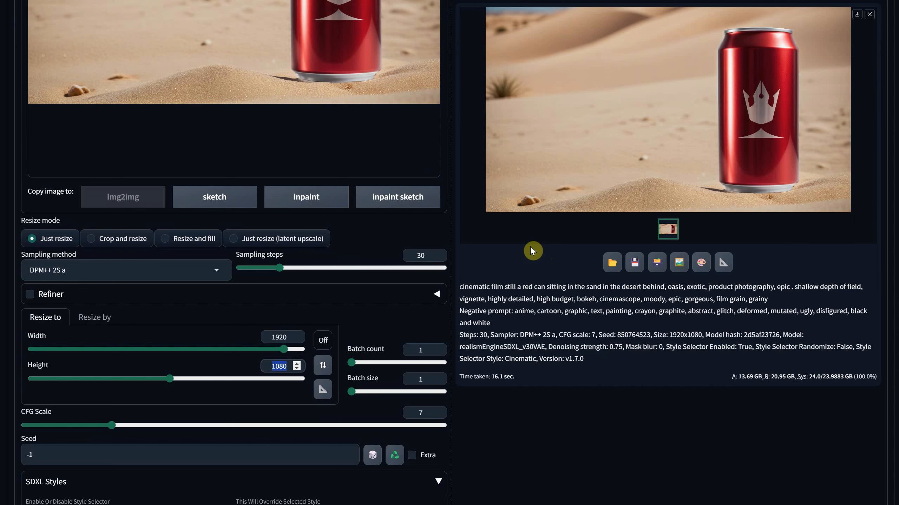
scroll("up", 3)
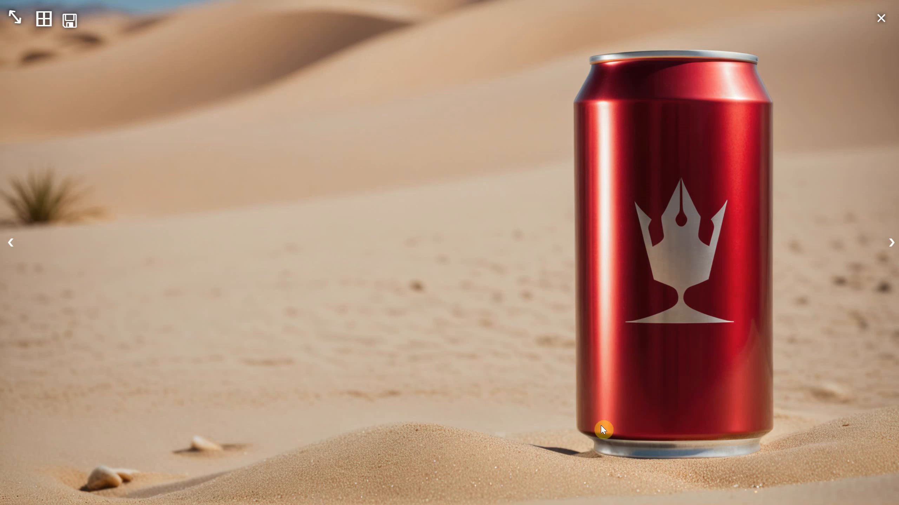
mouse_move(683, 271)
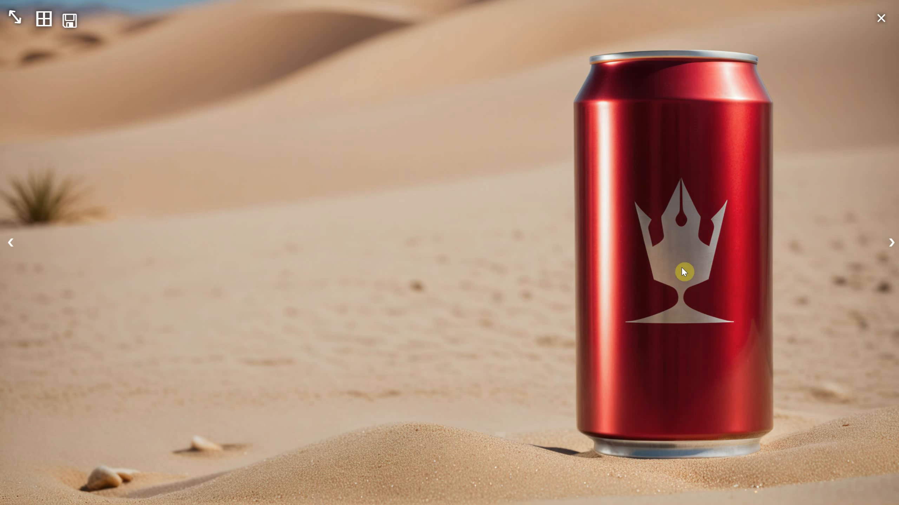
left_click(881, 17)
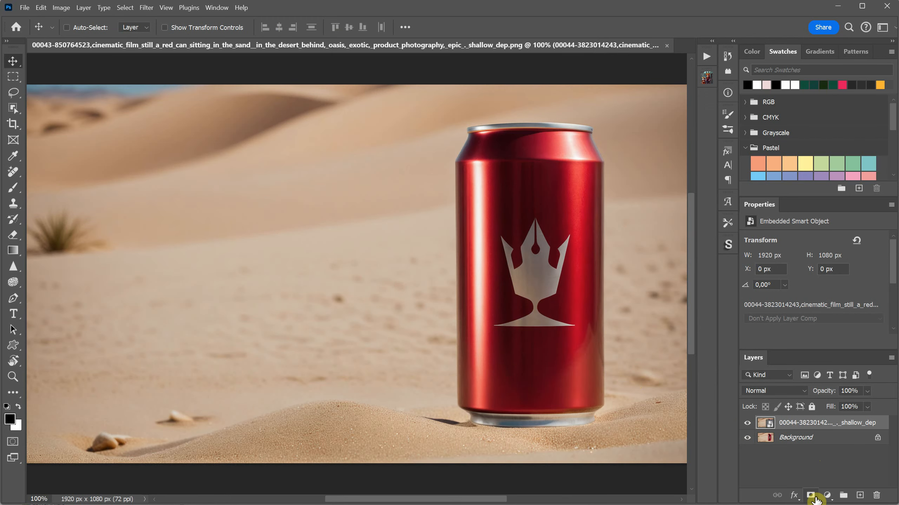
- Add a layer mask to the upper can layer, paint black over the crown logo, and toggle visibility to compare
left_click(810, 495)
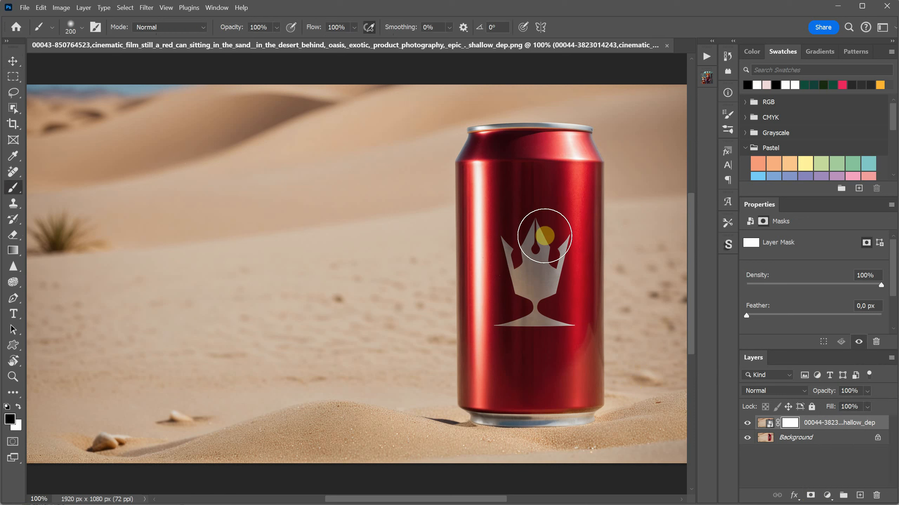
left_click(545, 236)
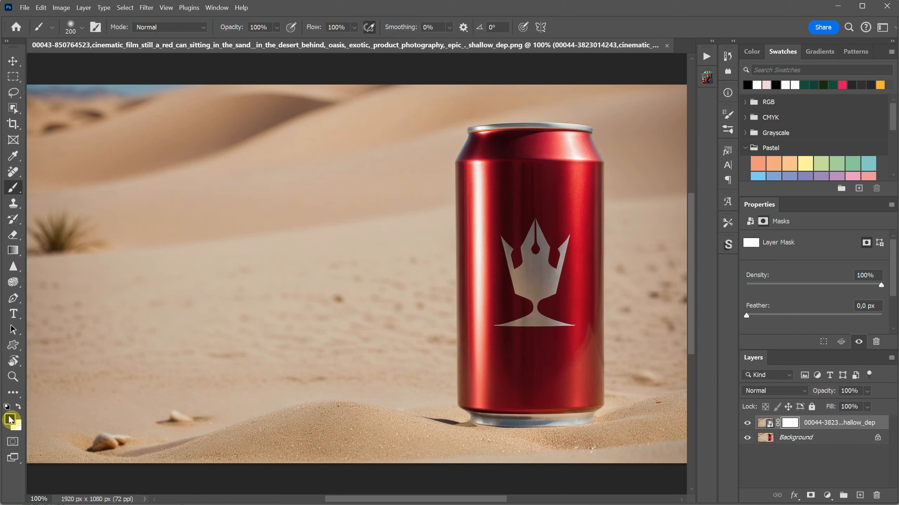
left_click(537, 238)
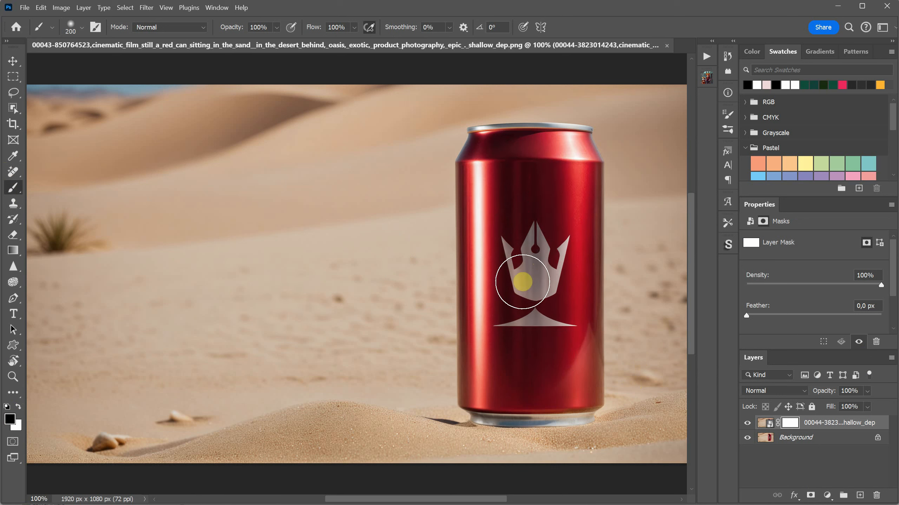
left_click(521, 282)
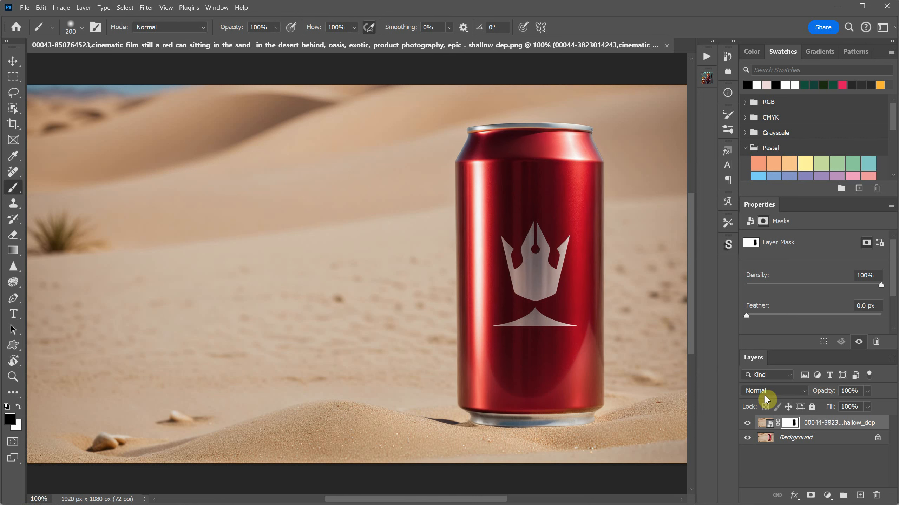
left_click(747, 426)
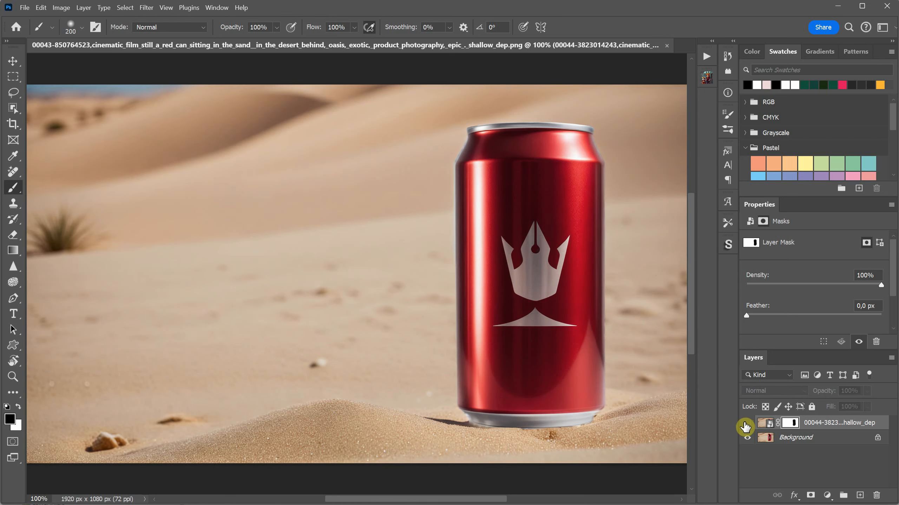